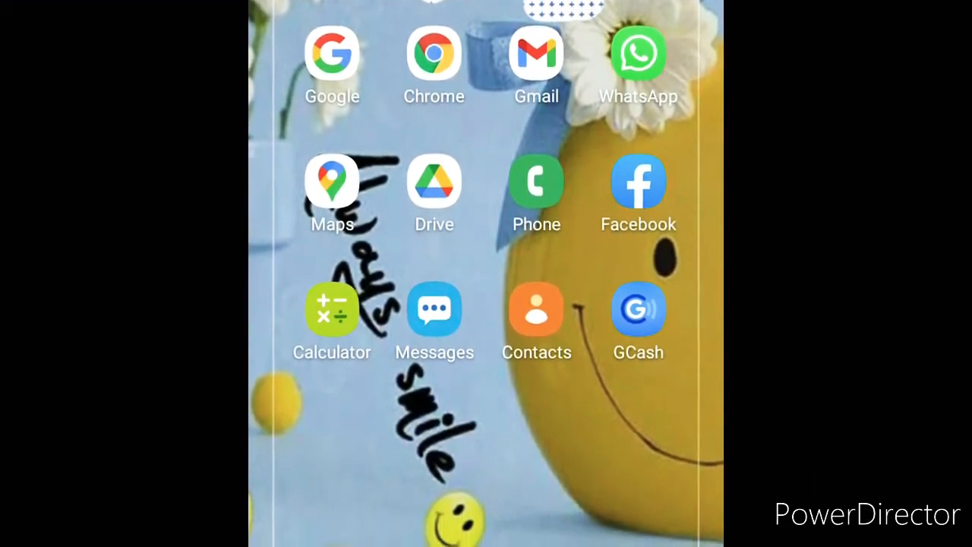
Find the StreamYard result for 'streamyard' on Google and open its log-in page.
scroll(up, 3)
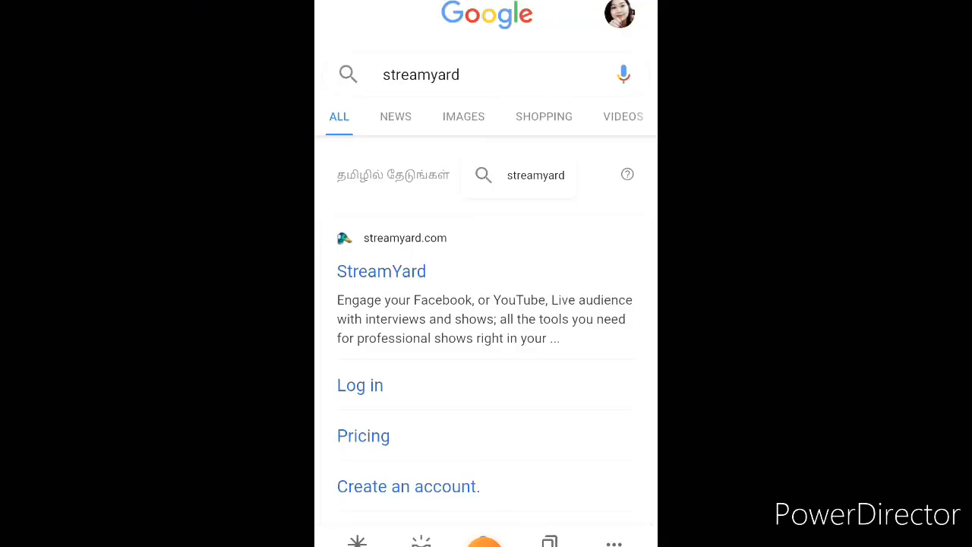
click(359, 384)
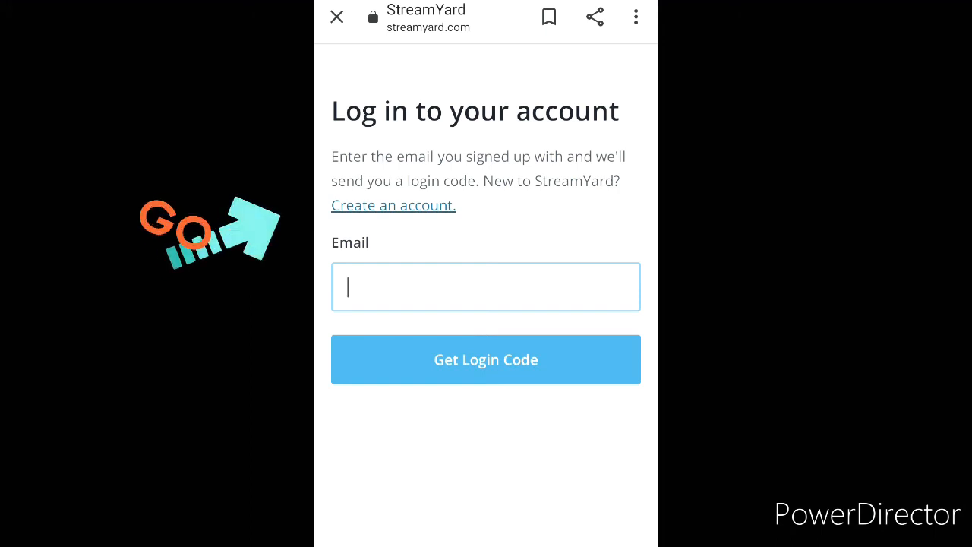
Enter the suggested email on the sign-up form and request a six-digit login code.
click(485, 286)
text(baye)
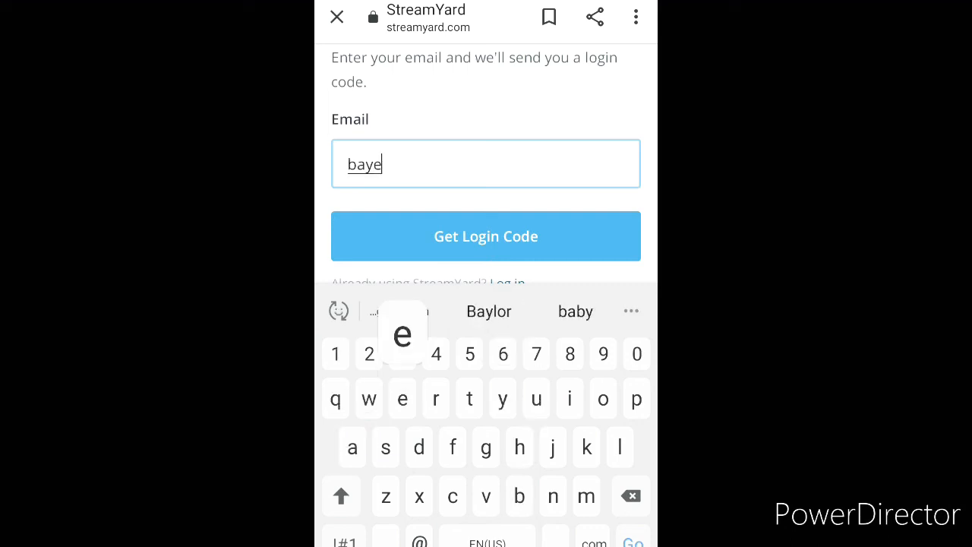
click(488, 310)
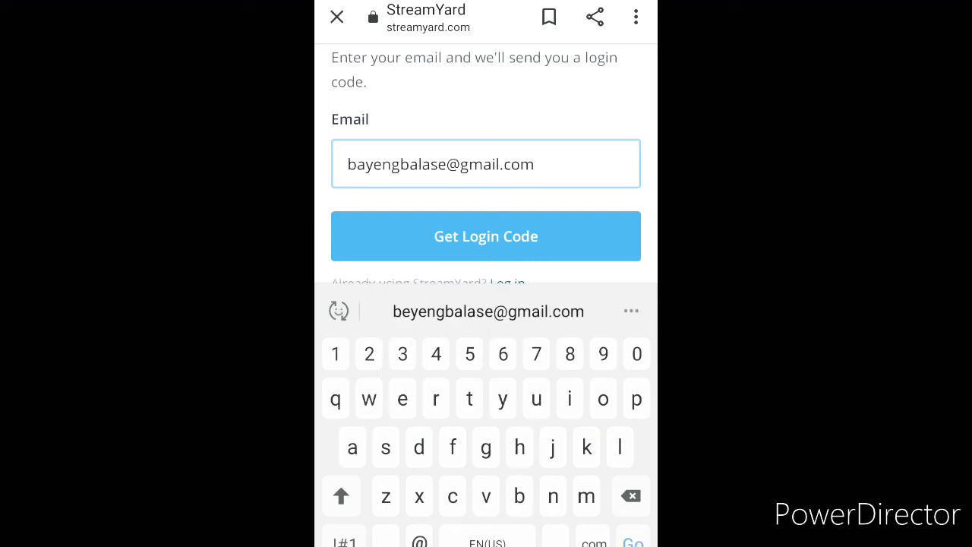
click(485, 235)
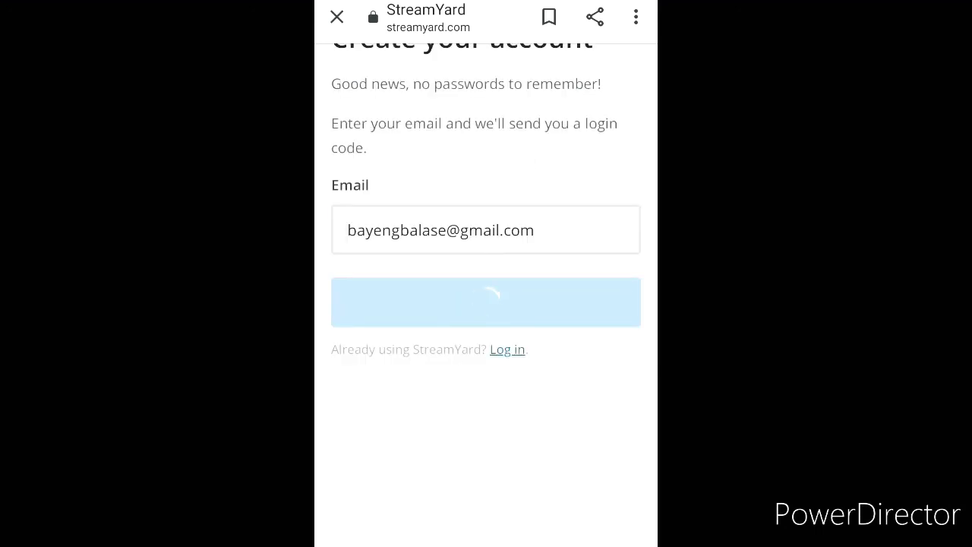
click(485, 301)
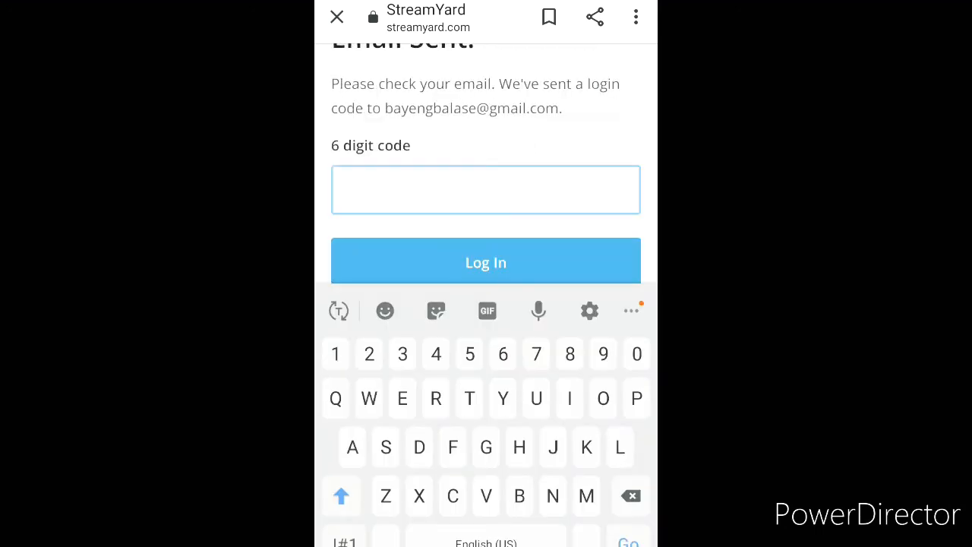
scroll(up, 3)
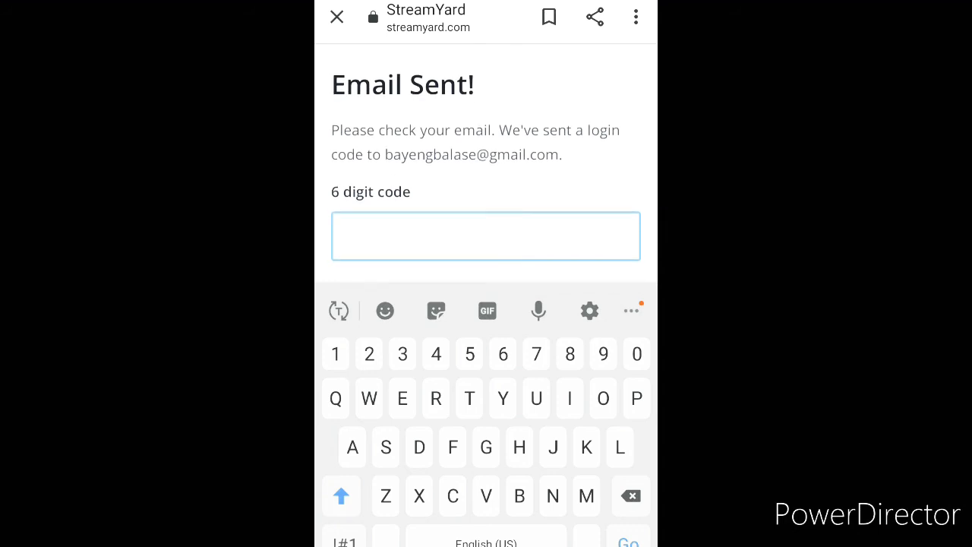
Open the StreamYard Login Code email in Gmail to read the code.
click(486, 236)
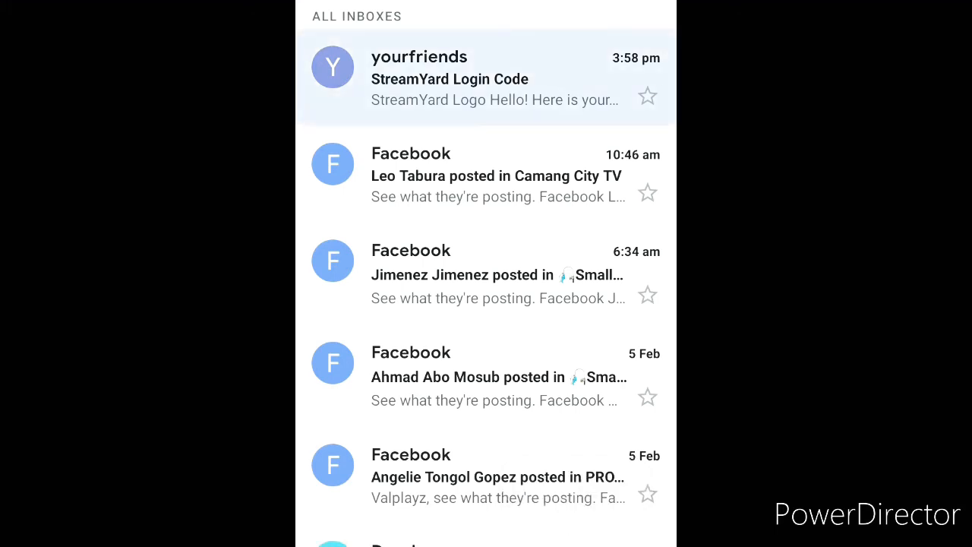
click(486, 79)
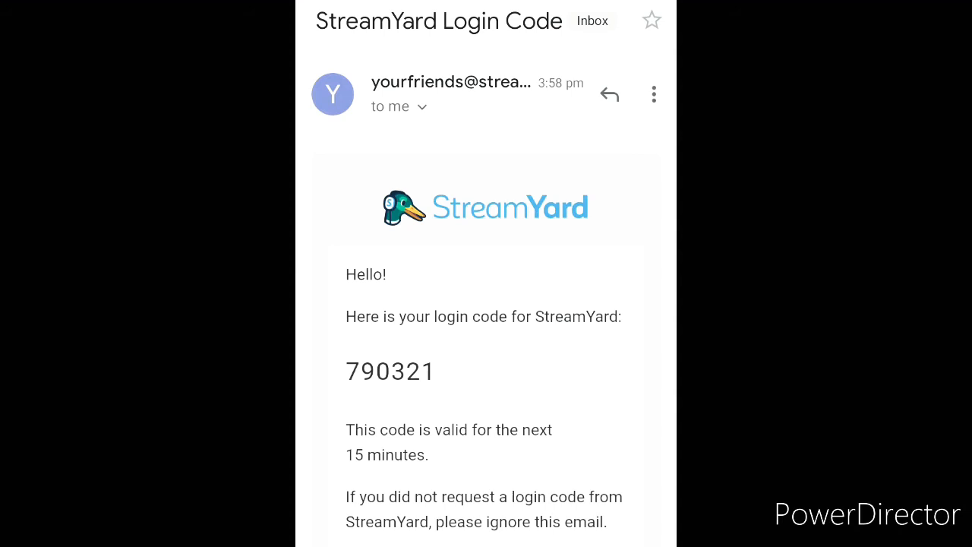
scroll(down, 3)
text(7)
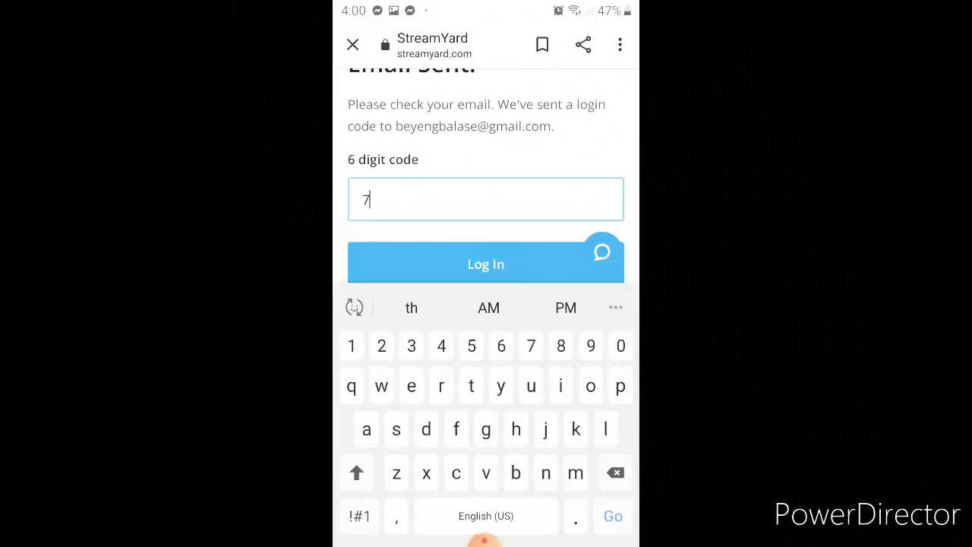
Enter the emailed six-digit code and log in to the Broadcasts dashboard.
text(90)
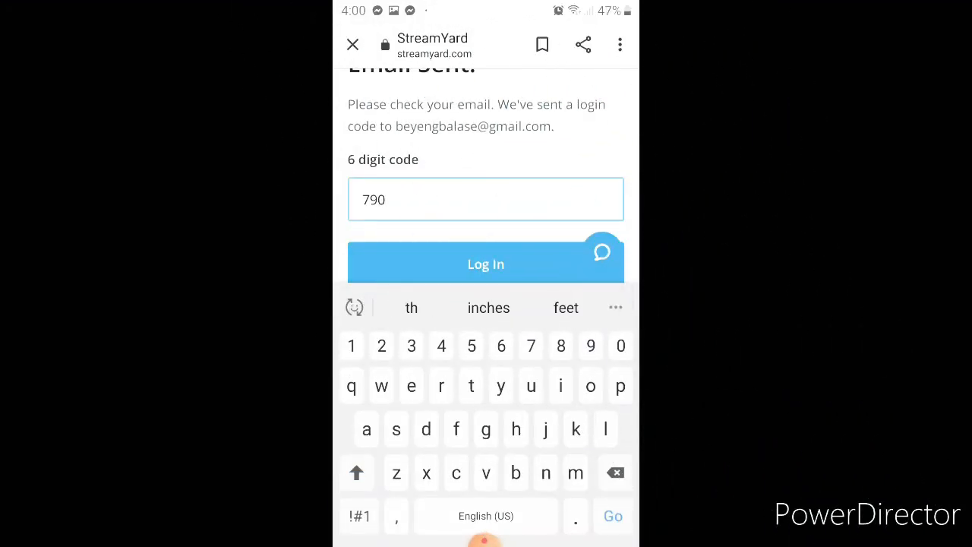
text(321)
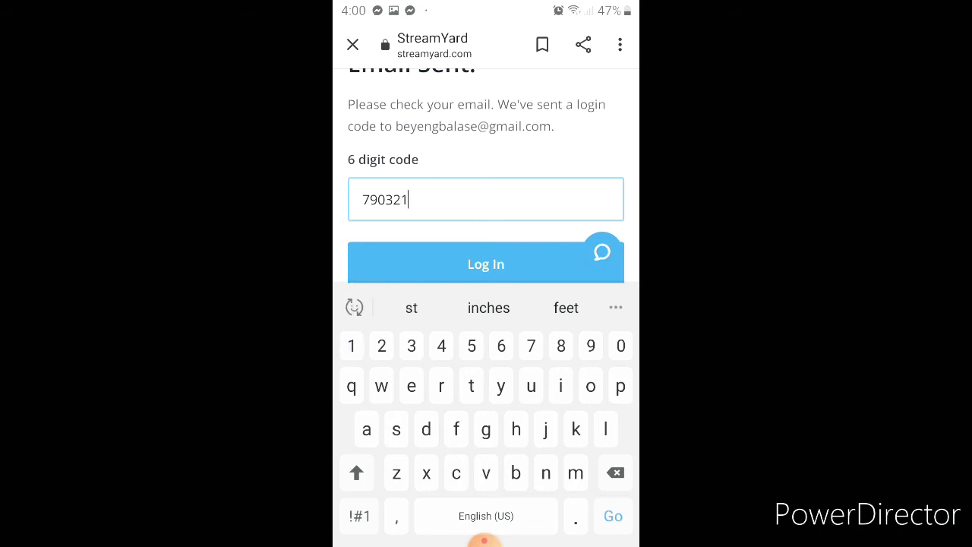
click(485, 264)
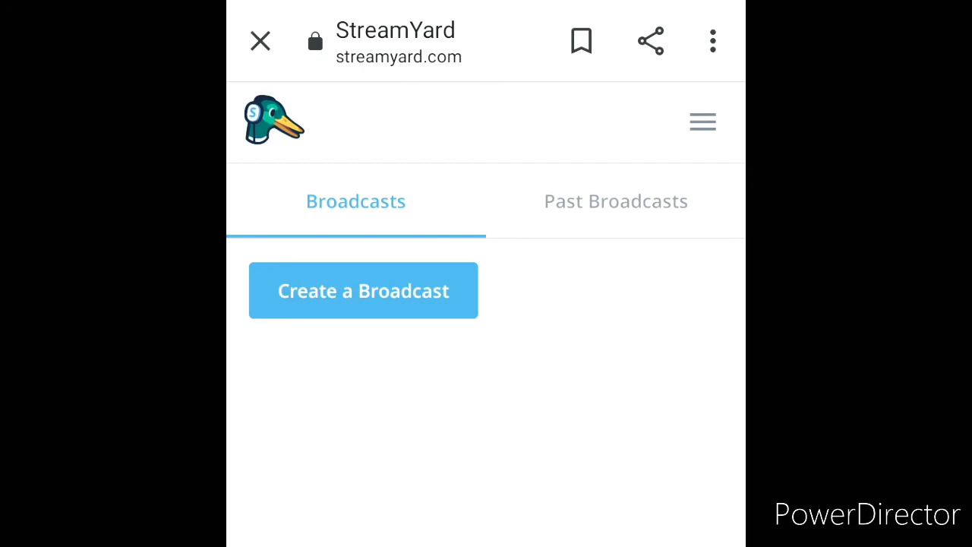
Start a new broadcast with the YouTube channel as destination.
click(363, 290)
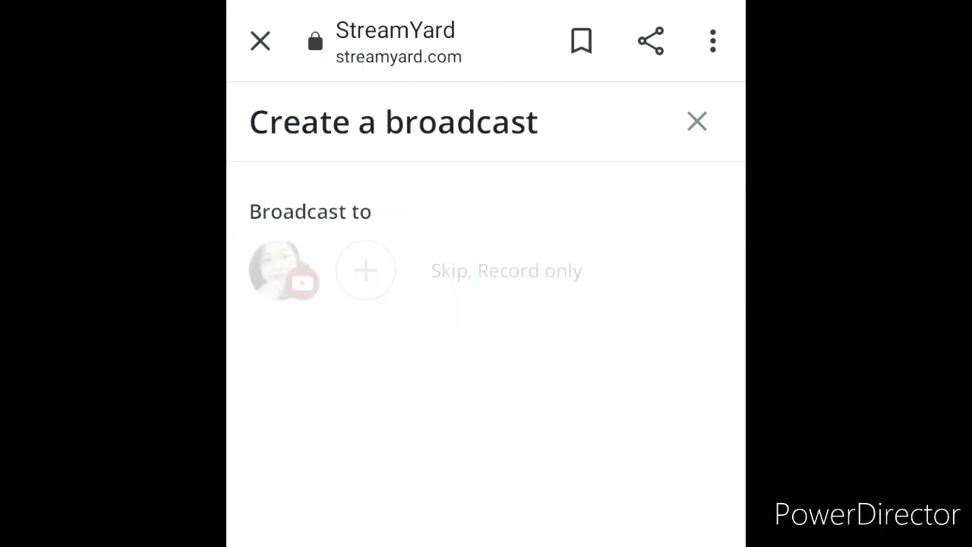
click(284, 270)
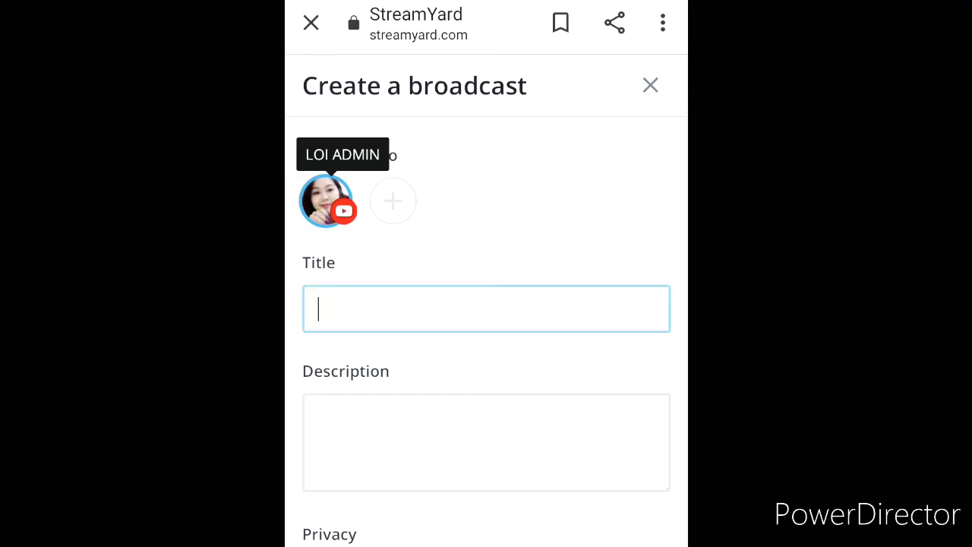
click(487, 308)
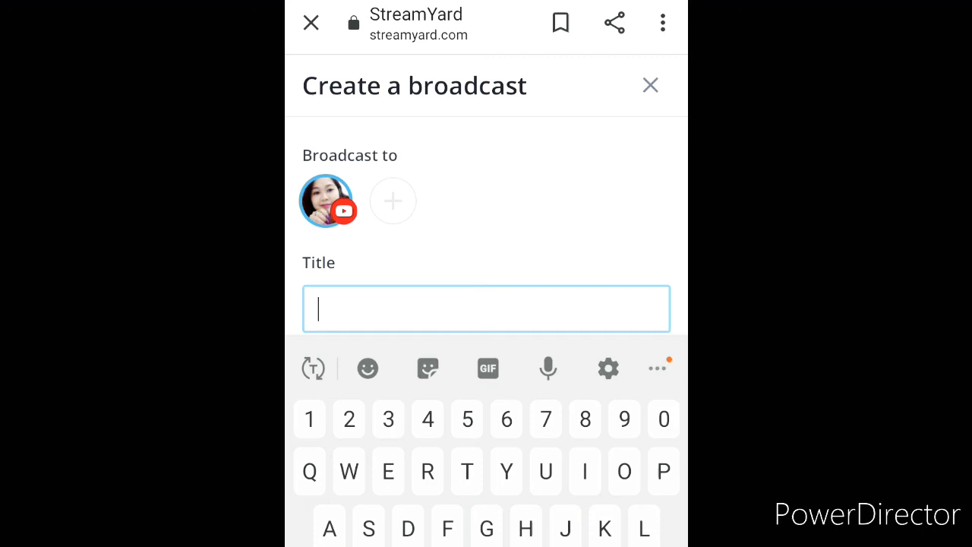
Enter title 'Come join and win' and description 'Silent Ls'.
text(Come)
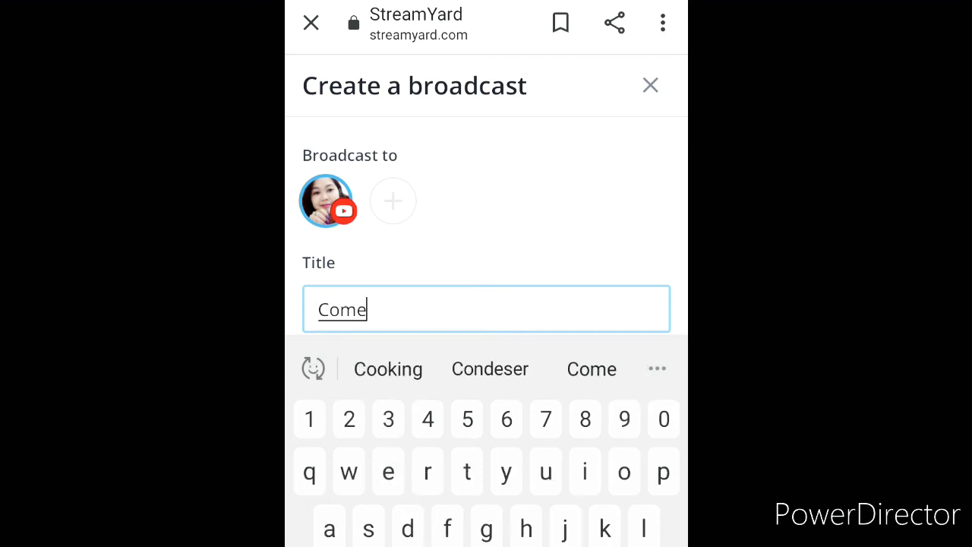
text(join)
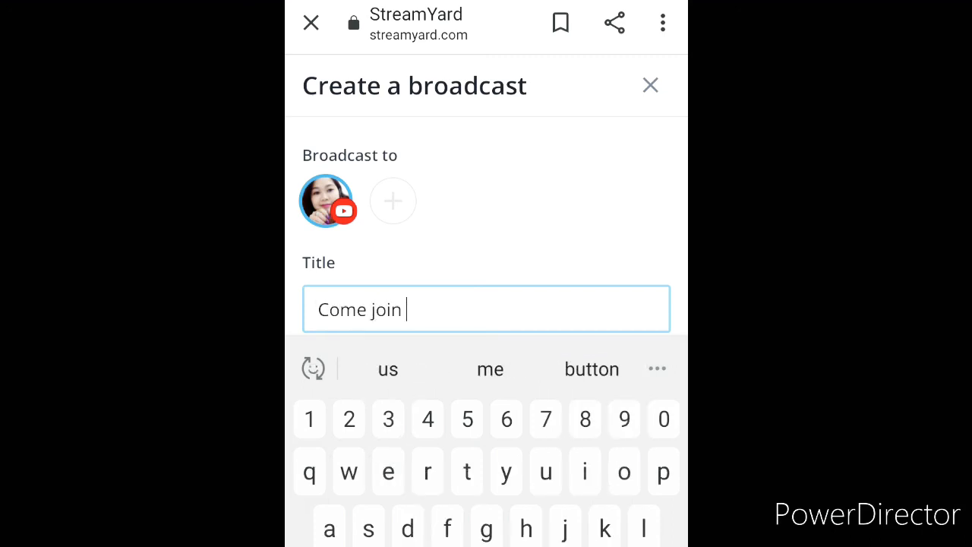
text(my ls)
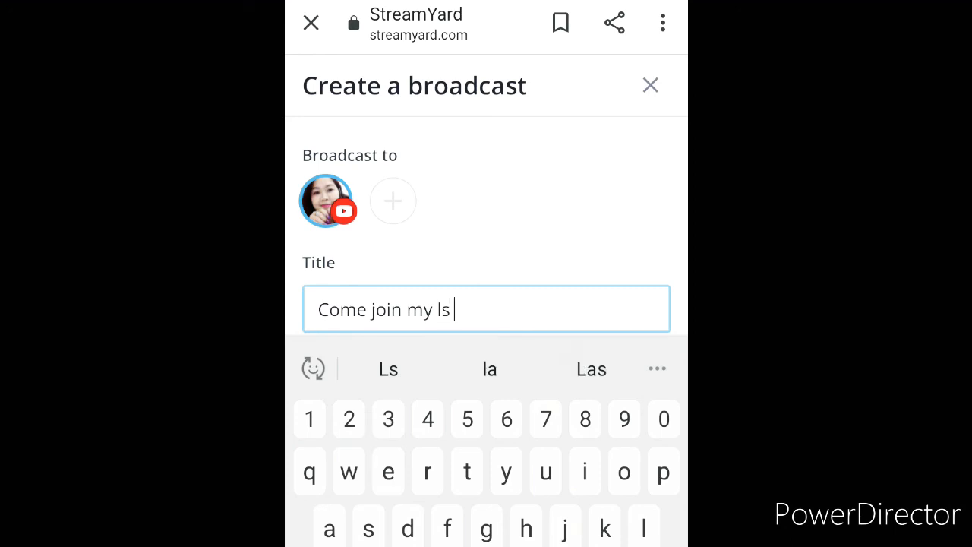
text(and win)
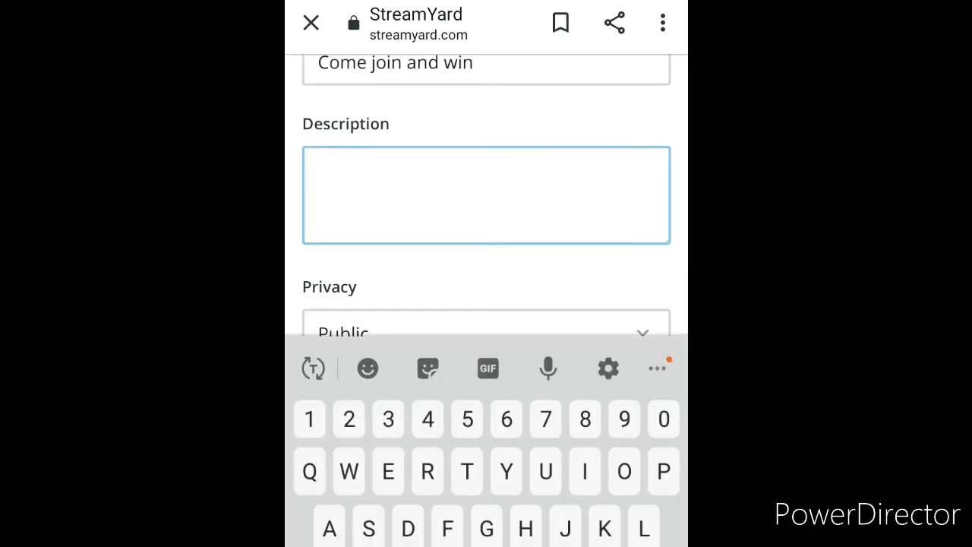
text(Silent Ls)
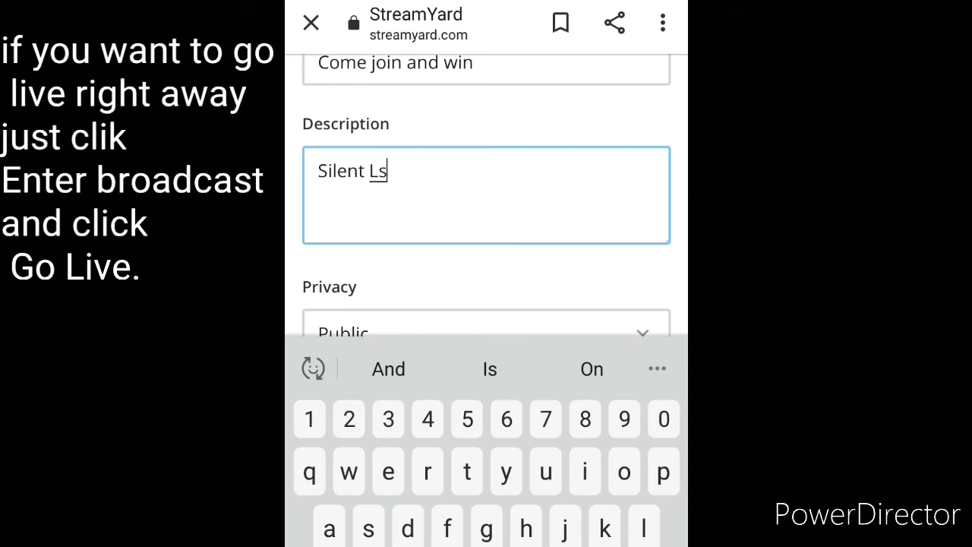
scroll(down, 3)
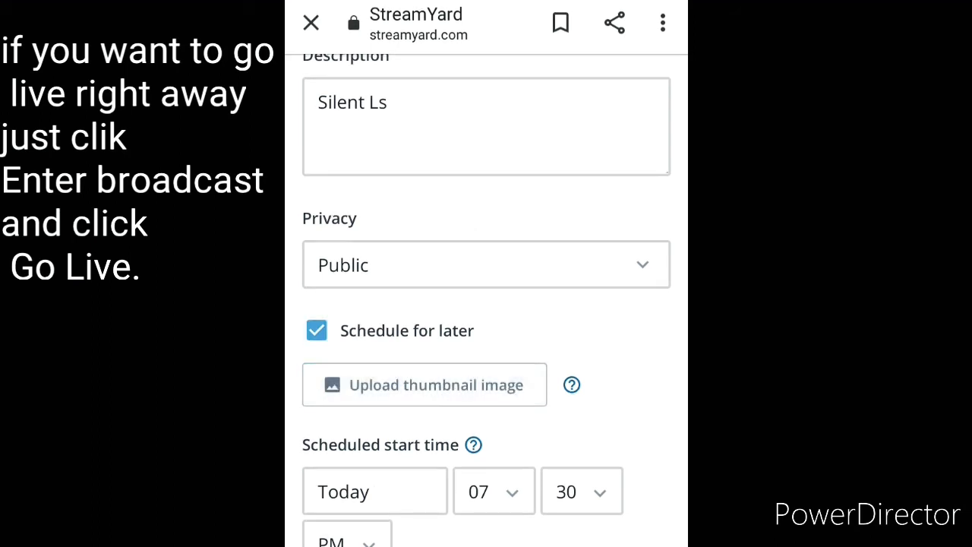
Set the woman-under-trees photo as thumbnail with a widened crop.
click(424, 385)
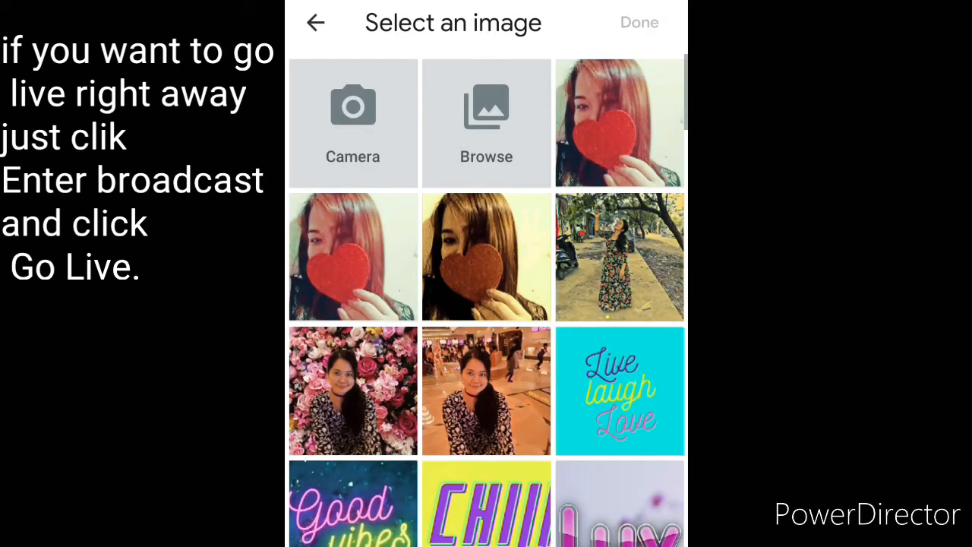
click(619, 257)
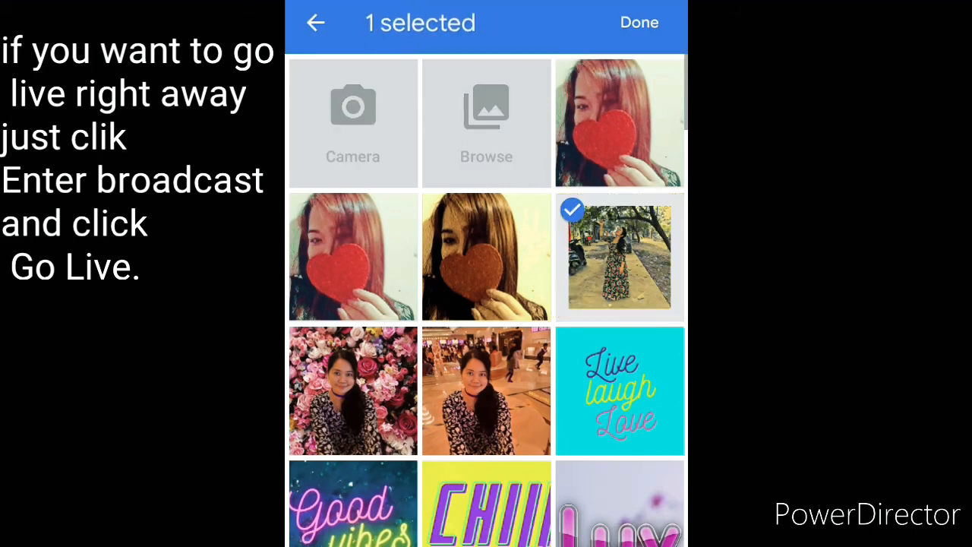
click(639, 22)
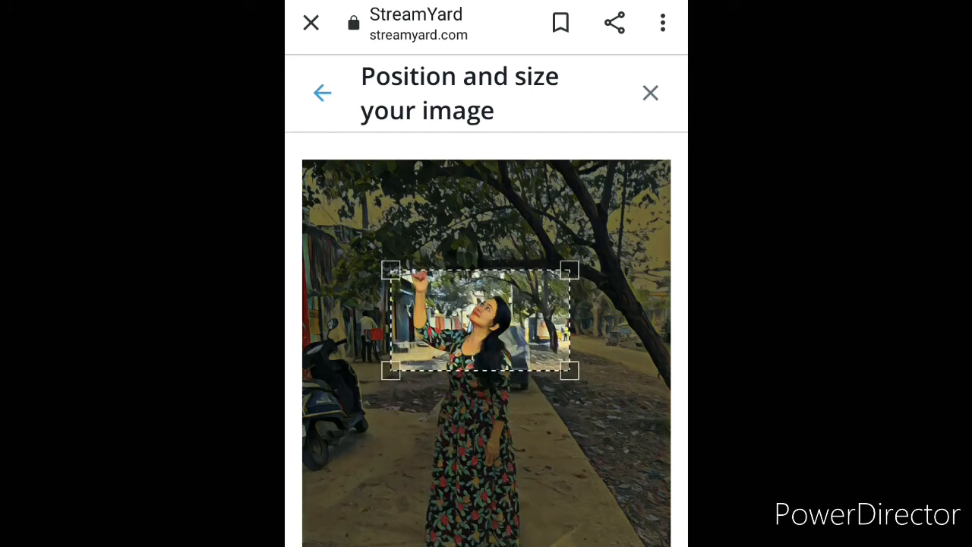
drag(568, 371, 666, 431)
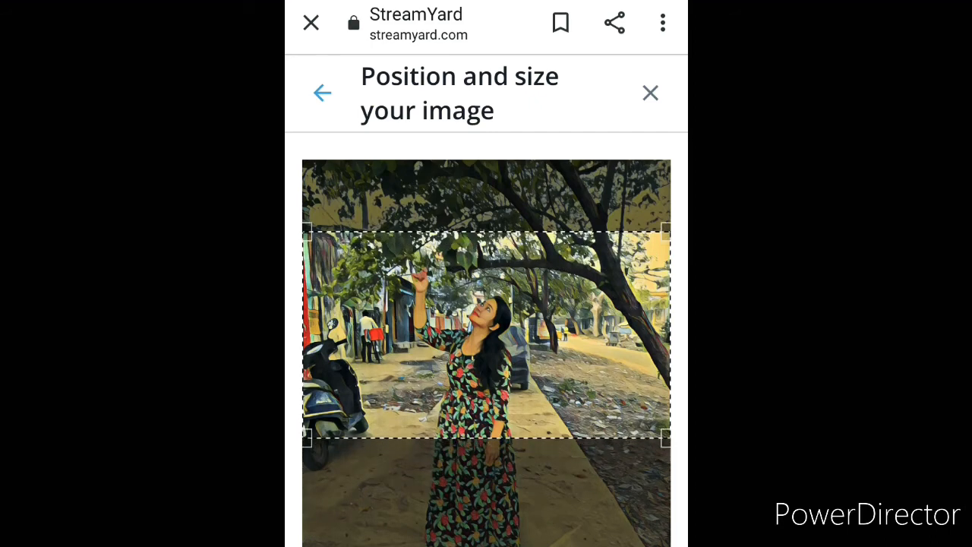
click(650, 92)
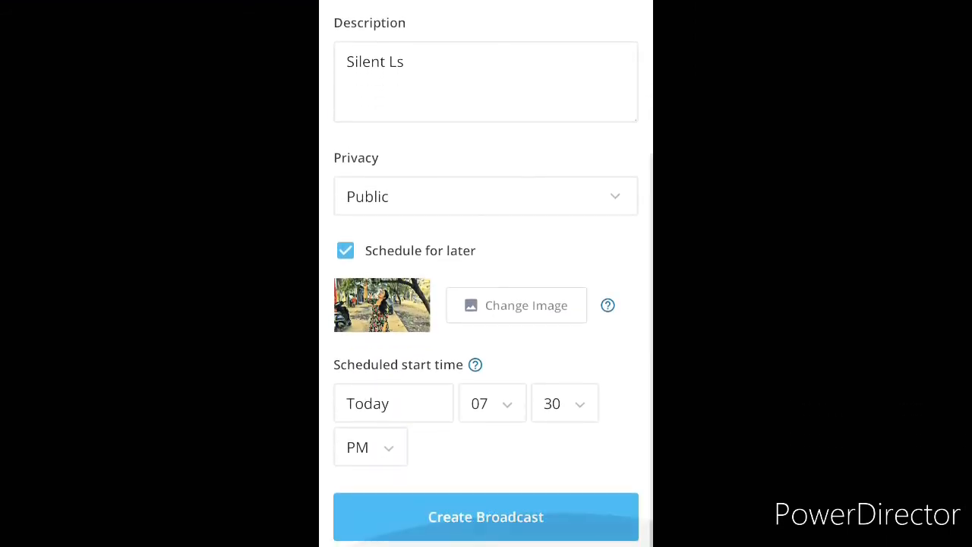
Set the broadcast start date to 7 February 2021.
click(393, 403)
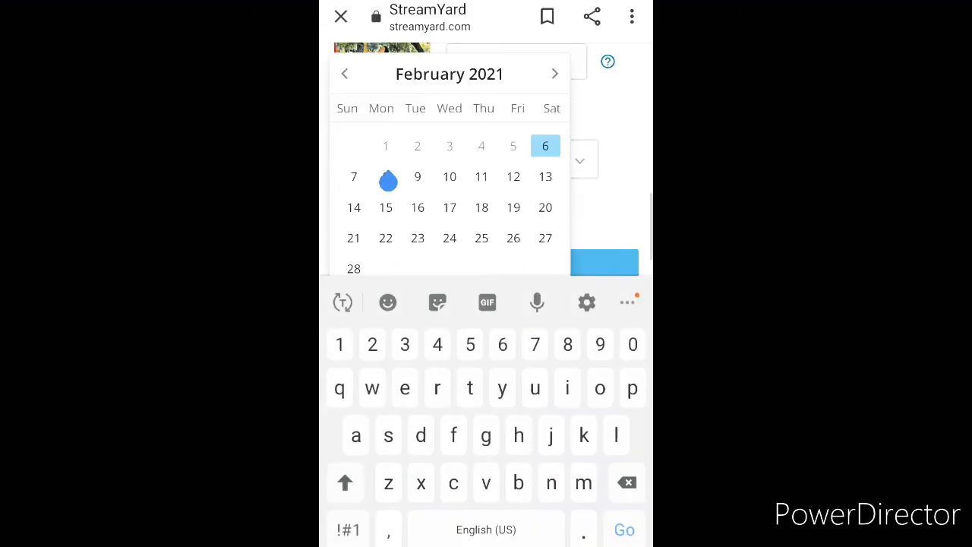
click(449, 177)
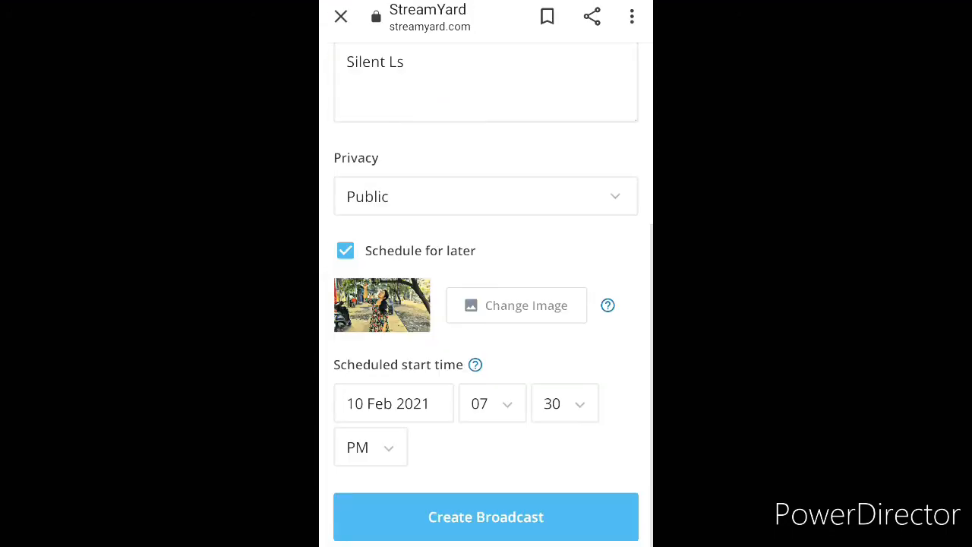
click(392, 403)
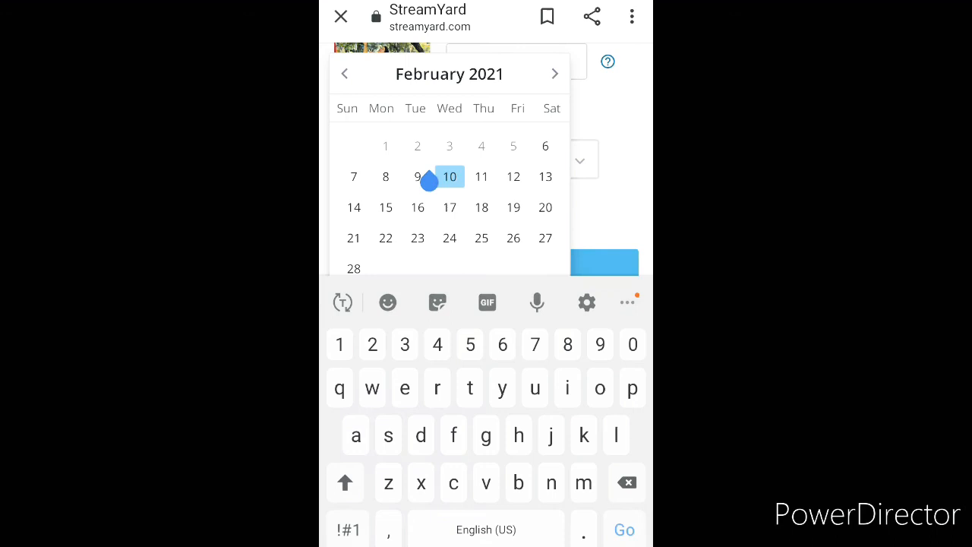
click(353, 176)
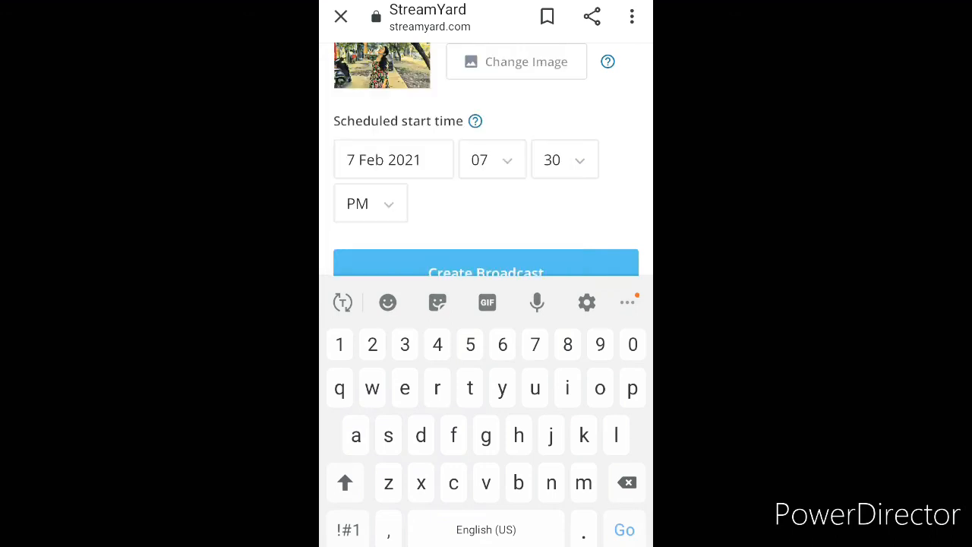
Set the start time to 09:45 AM and submit the scheduled broadcast.
click(493, 160)
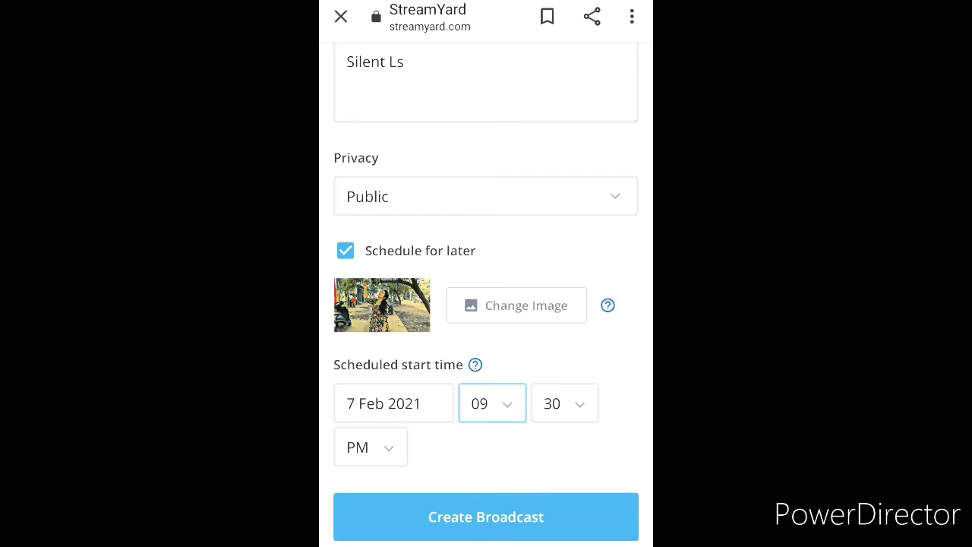
click(564, 403)
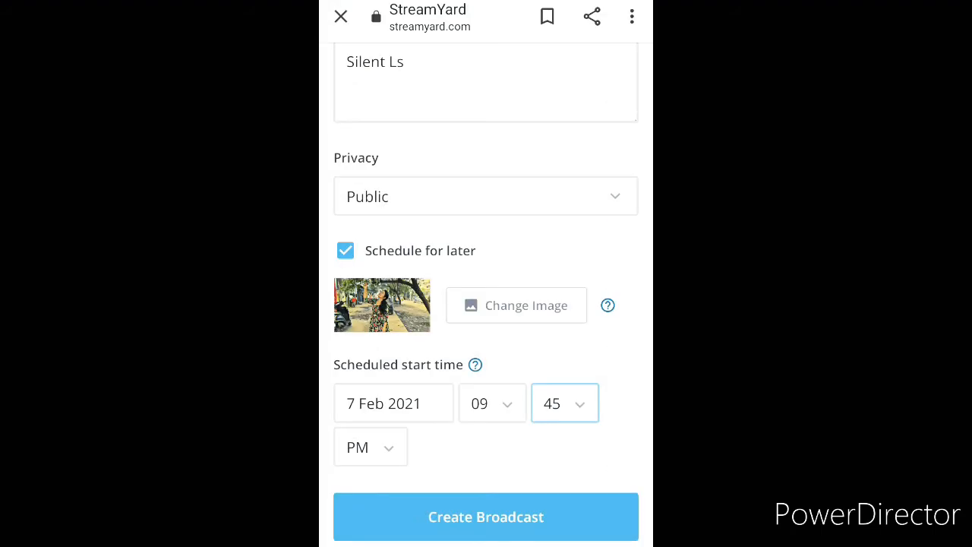
click(370, 446)
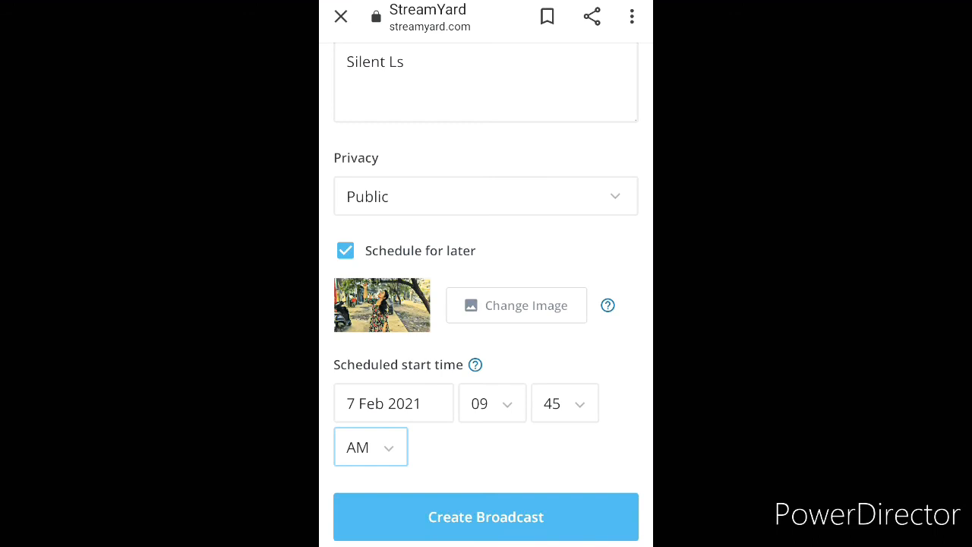
click(486, 517)
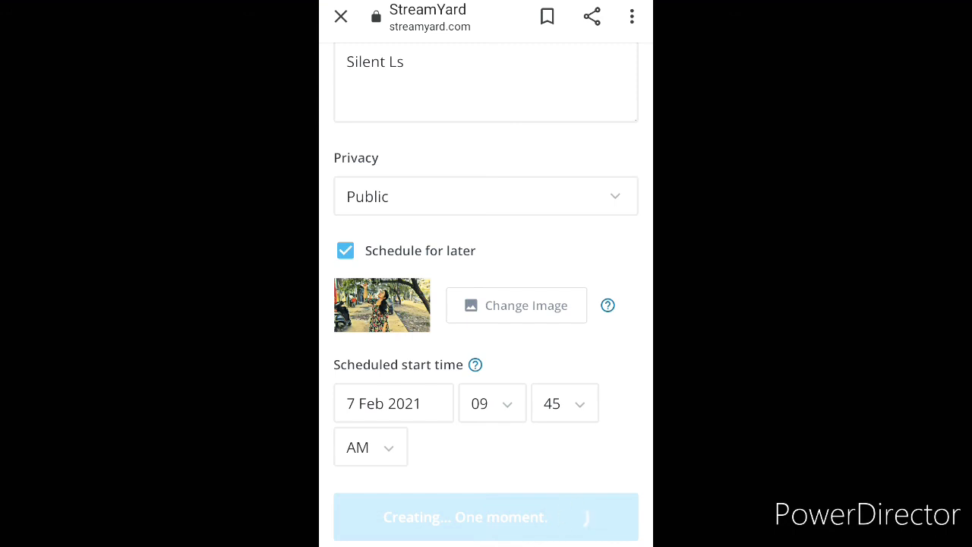
Confirm creation of 'Come join and win' and open its options menu.
click(485, 516)
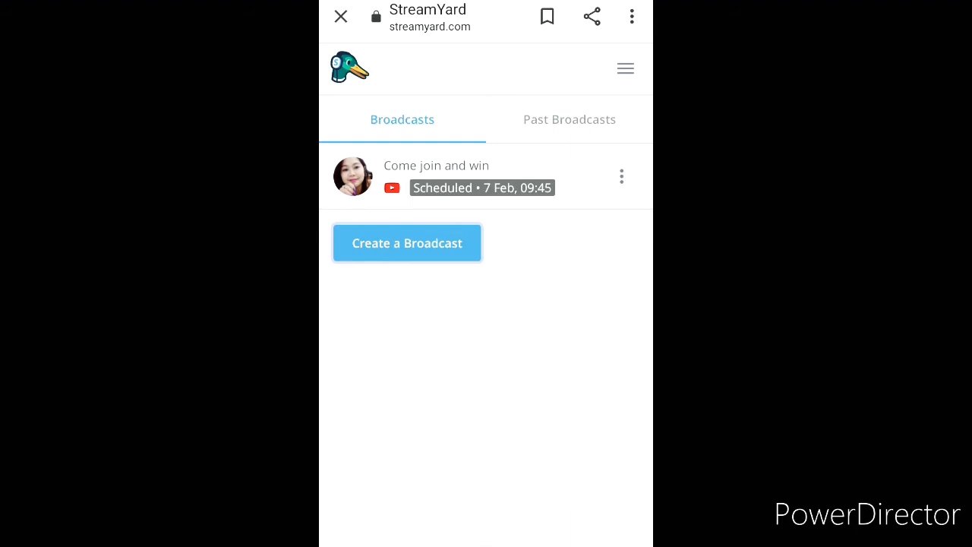
click(621, 176)
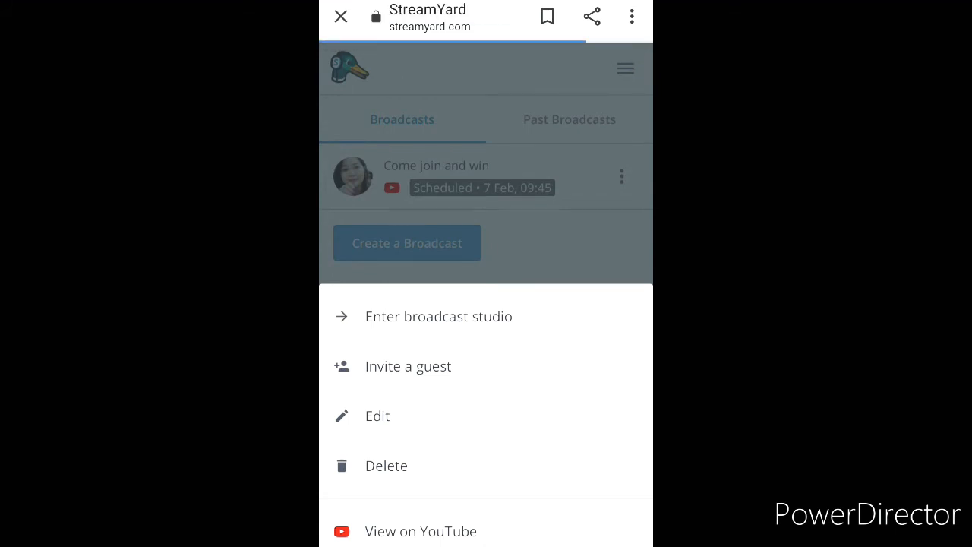
View the upcoming broadcast on YouTube and post 'hi' in its live chat.
click(421, 531)
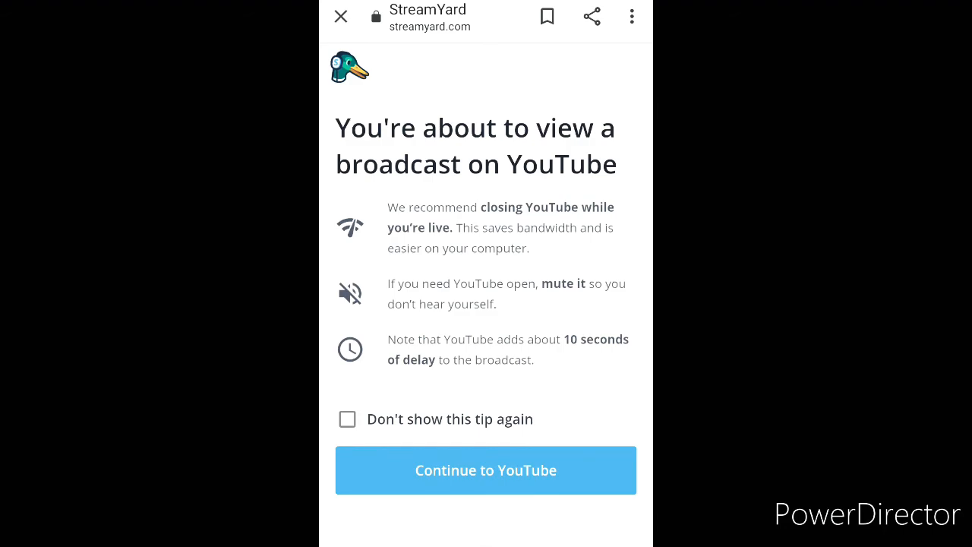
click(486, 470)
text(hi)
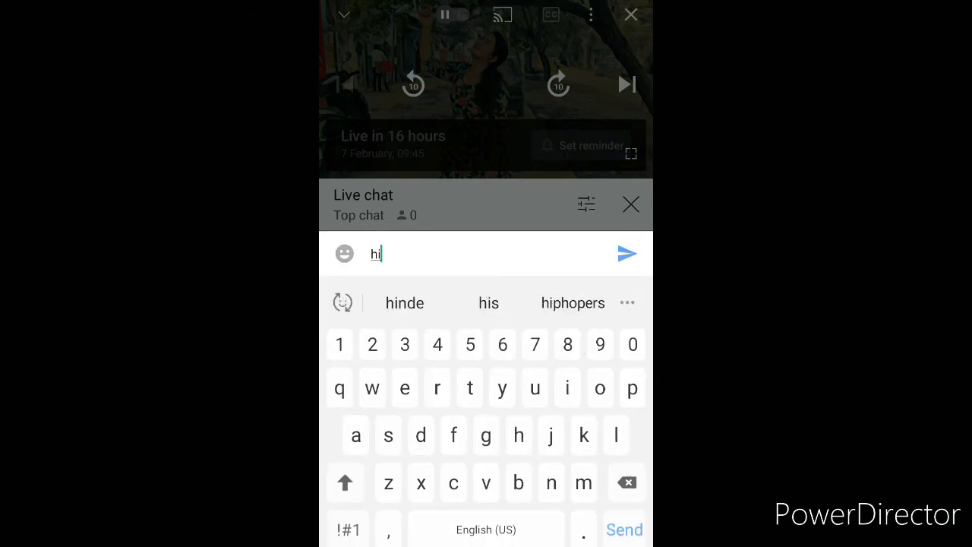
click(630, 205)
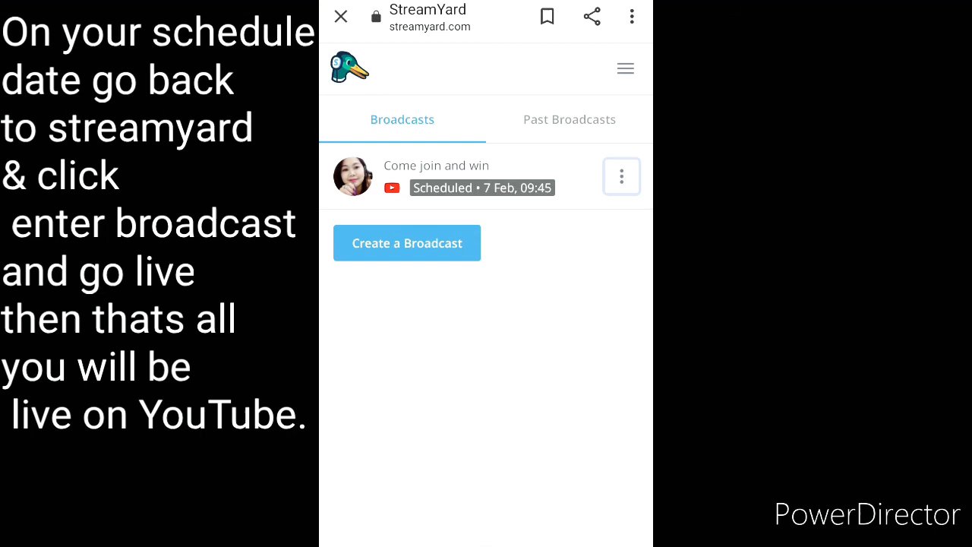
Enter the broadcast studio, test the camera, then leave camera and mic off.
click(622, 176)
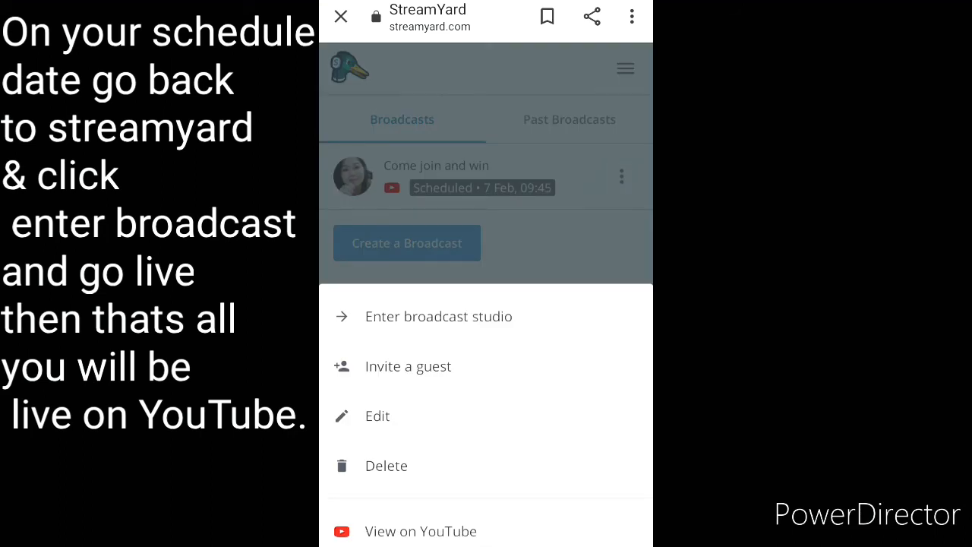
click(438, 316)
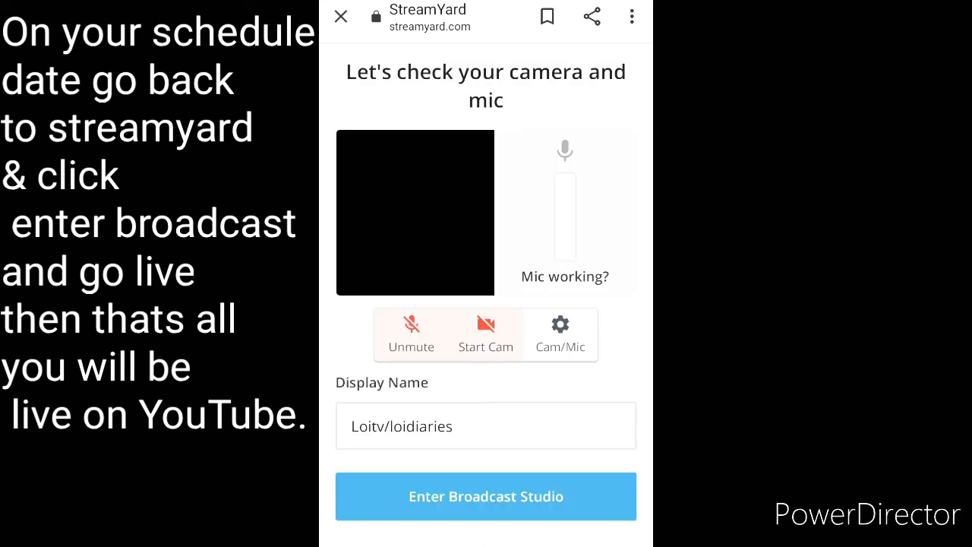
click(485, 334)
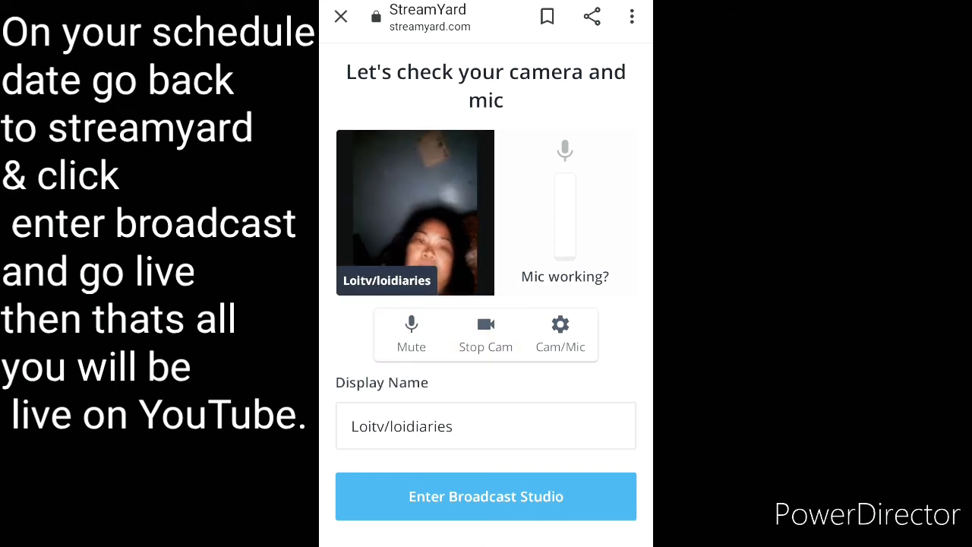
click(411, 335)
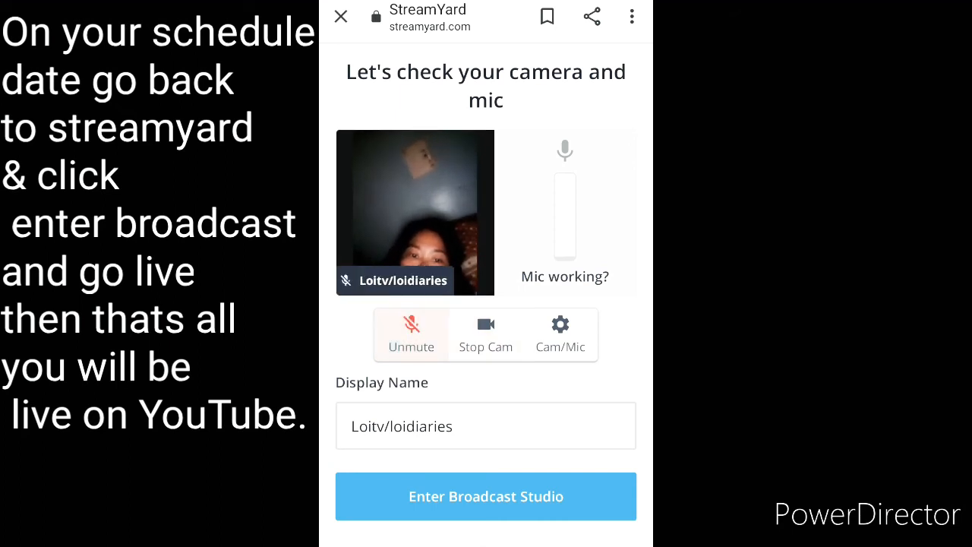
click(485, 334)
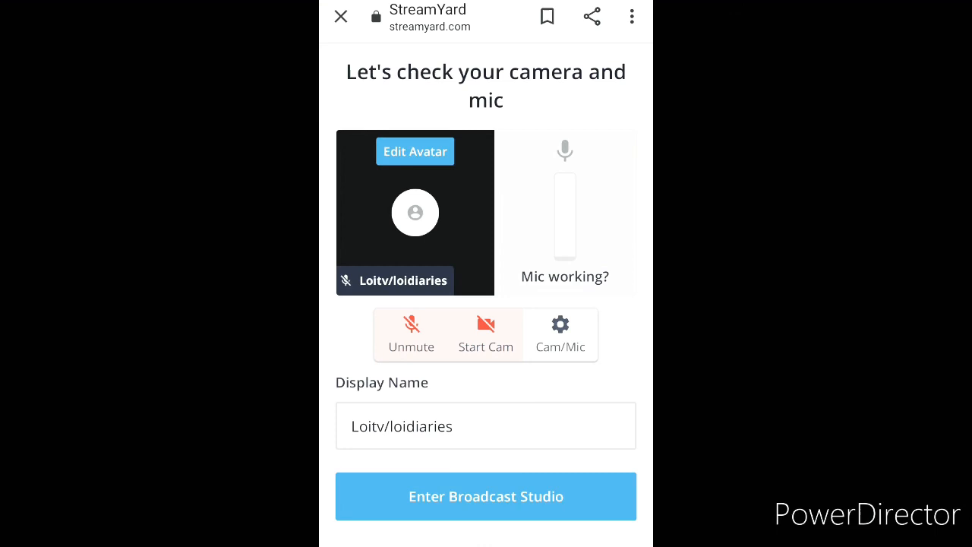
click(486, 425)
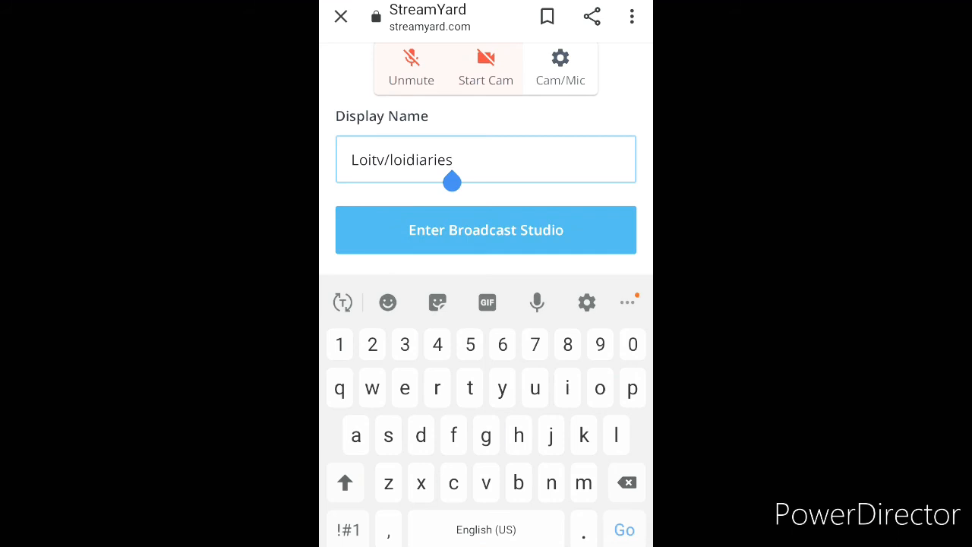
Replace the display name with 'TUTORIAL only'.
click(626, 483)
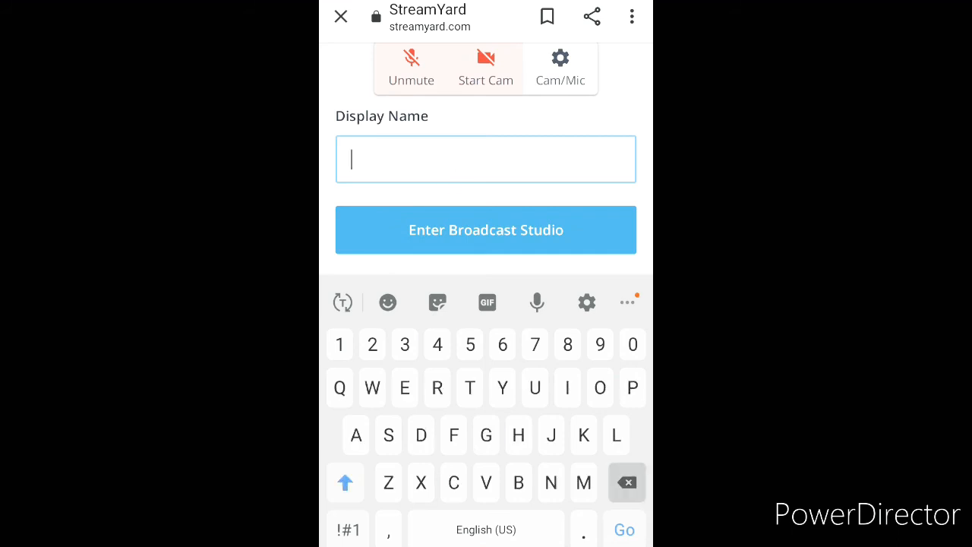
text(T)
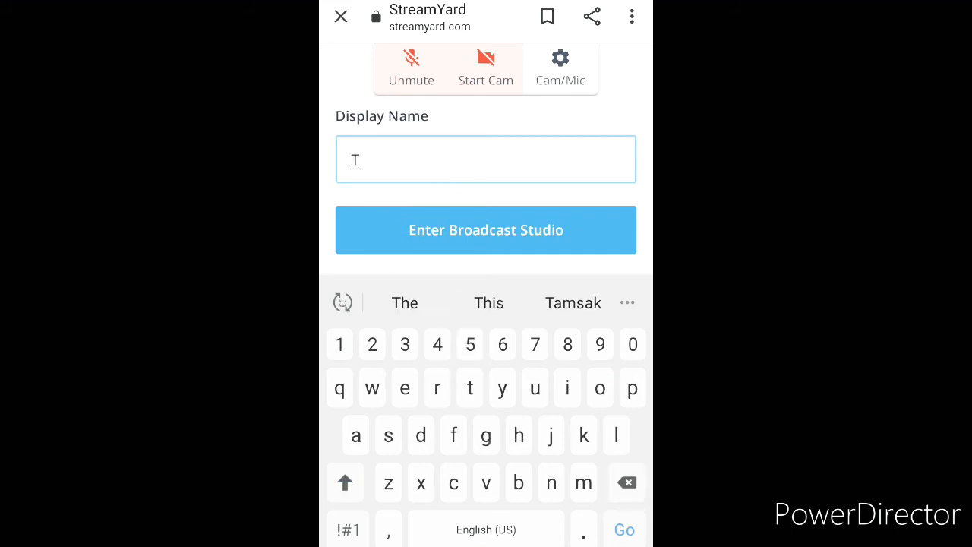
text(U)
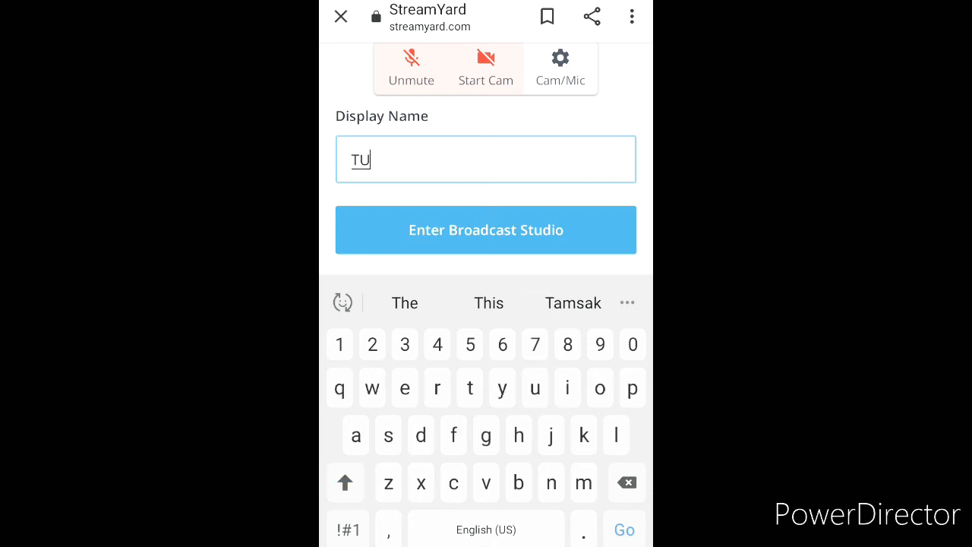
text(TORIAL)
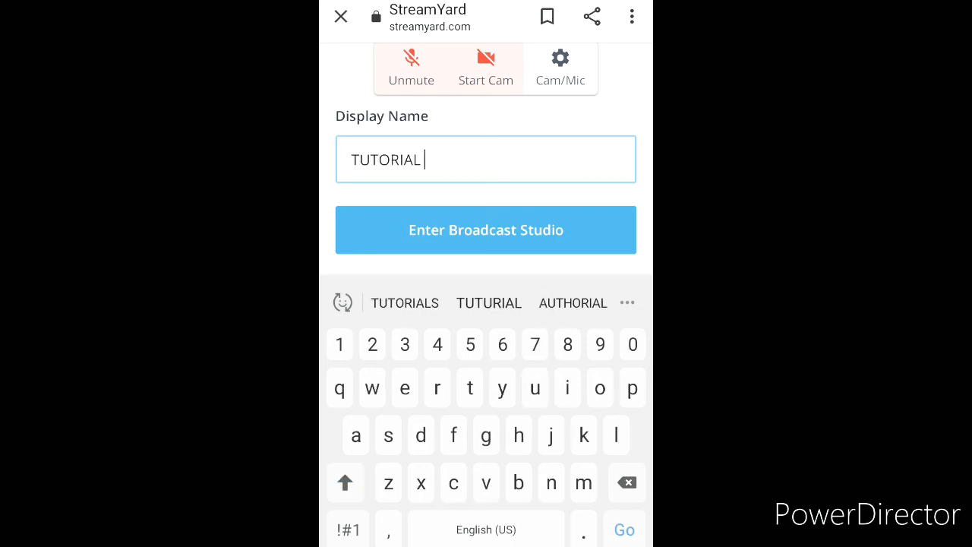
text(only)
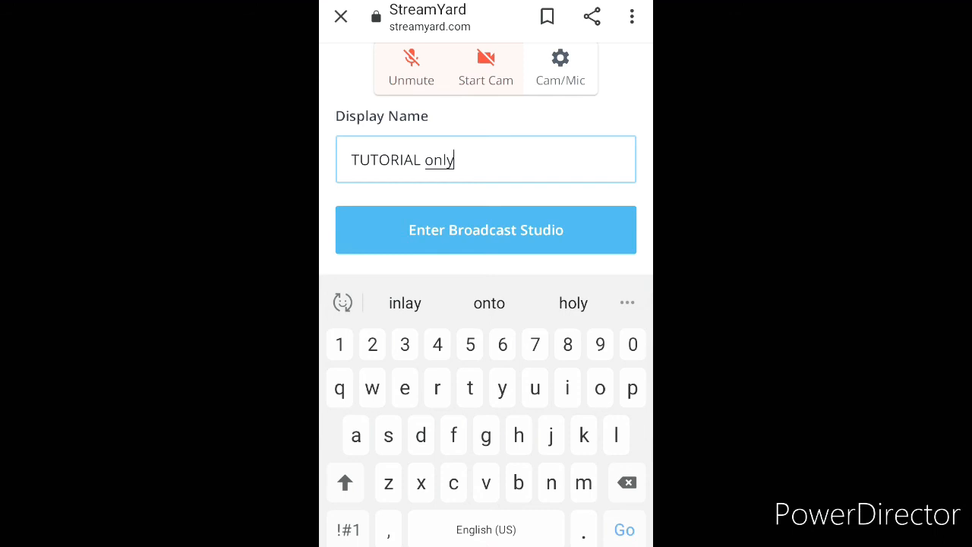
Turn the camera on and enter the broadcast studio.
scroll(up, 3)
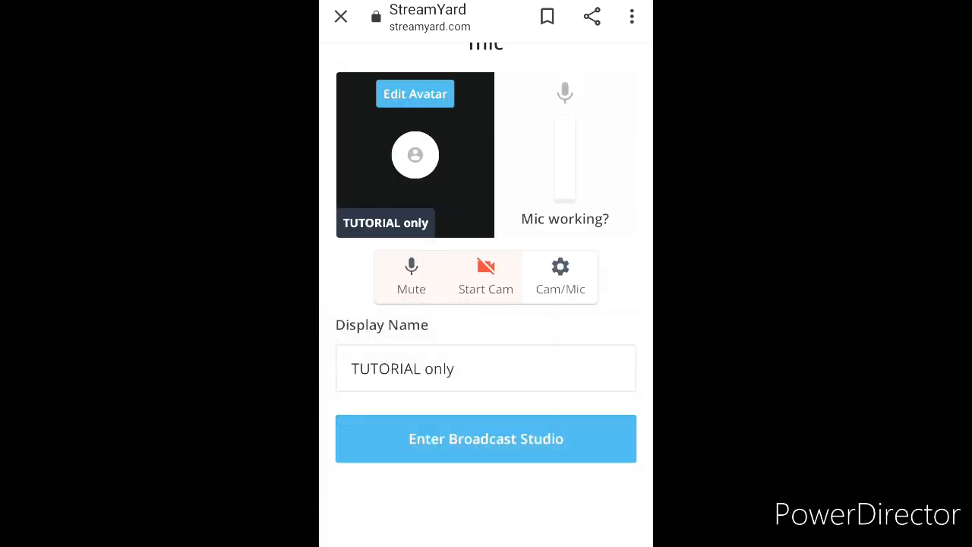
click(485, 277)
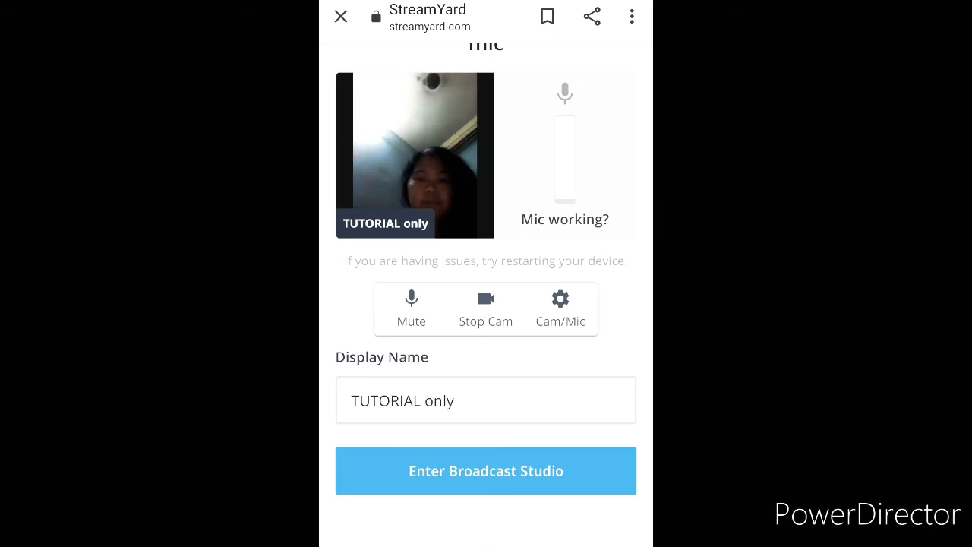
click(485, 470)
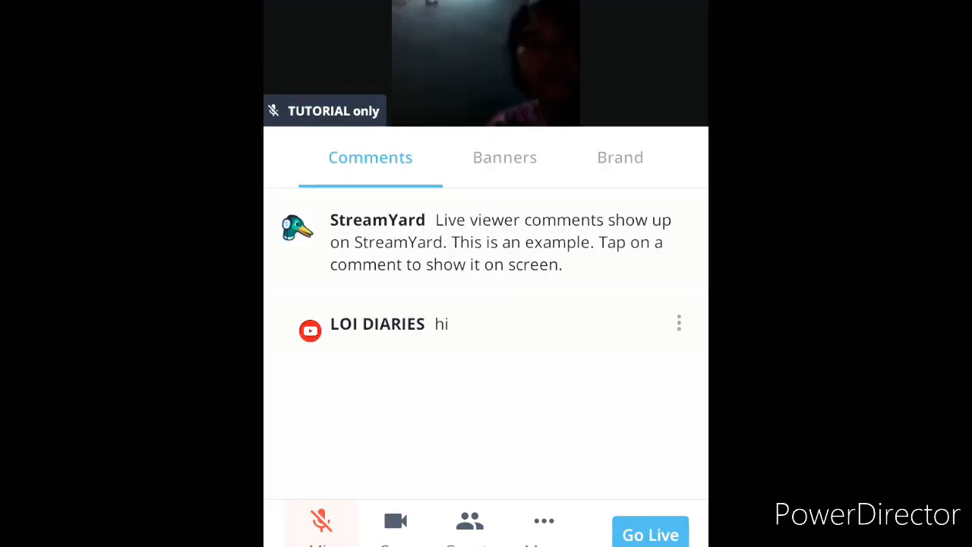
Toggle the microphone on and off, leaving it muted.
click(321, 523)
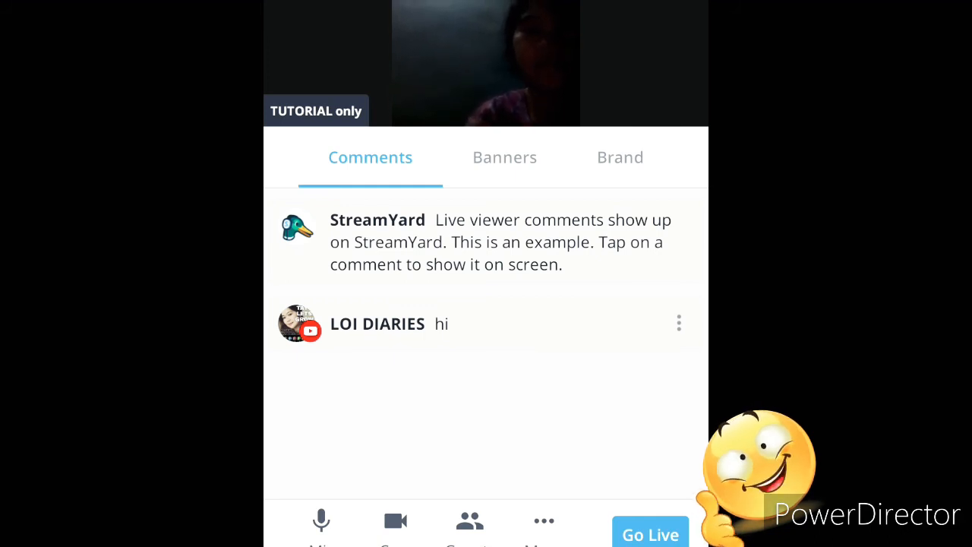
click(321, 521)
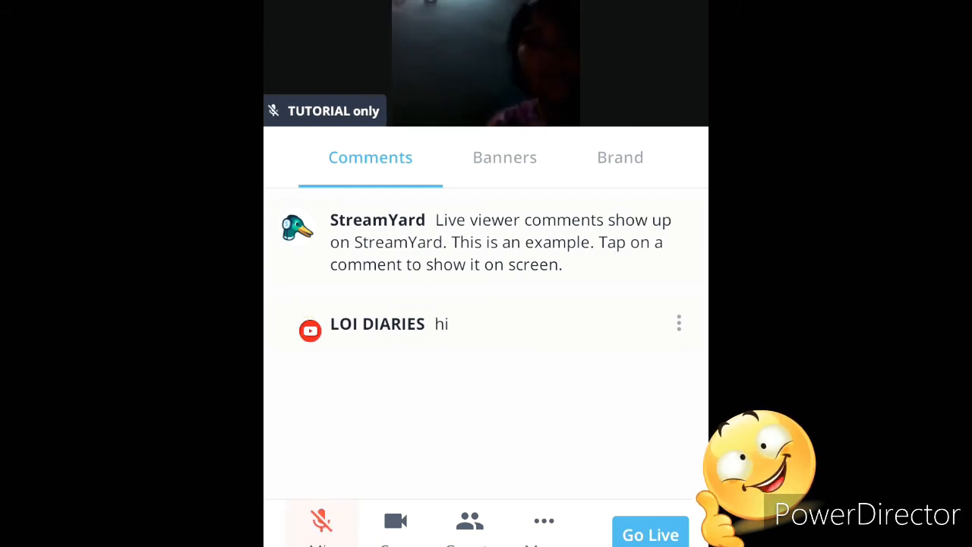
click(321, 520)
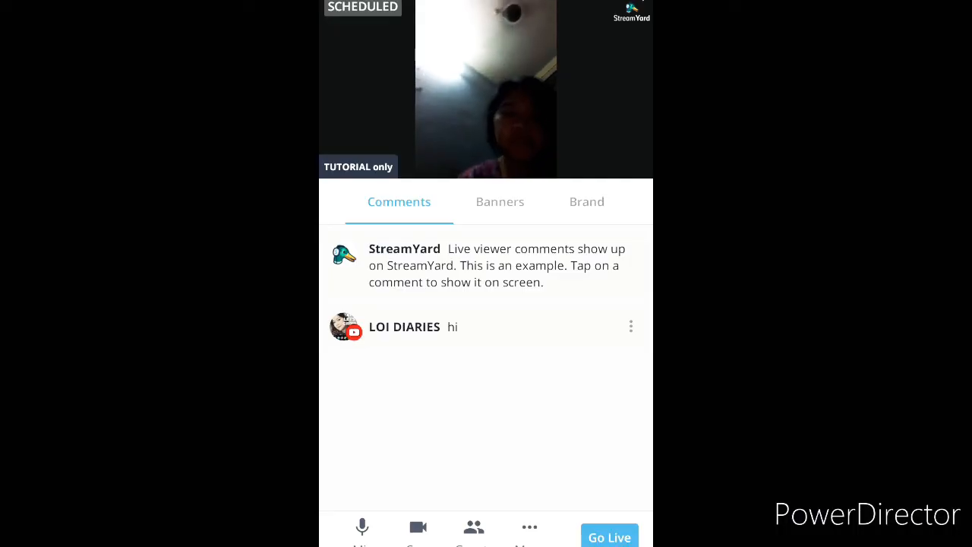
click(529, 526)
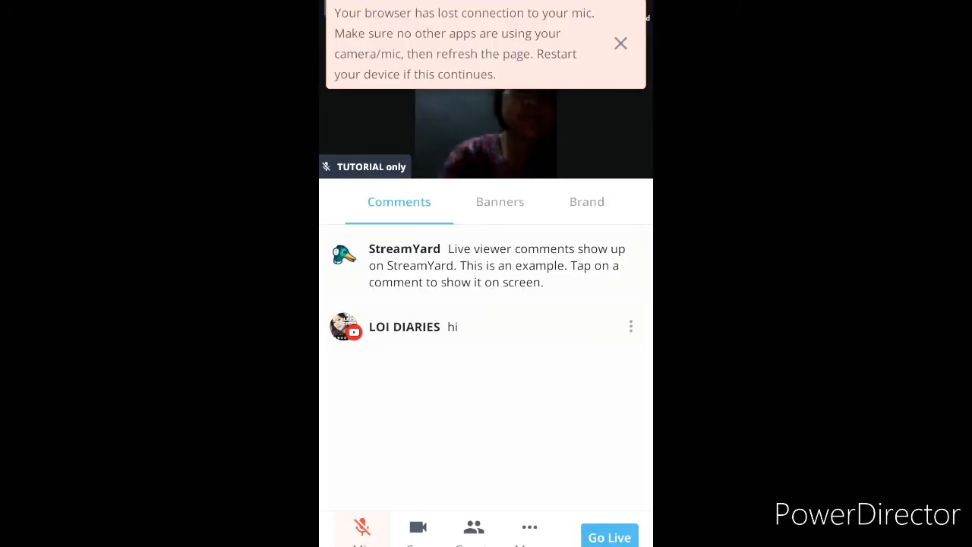
Show the first example banner, then switch to the talking-points banner.
click(500, 202)
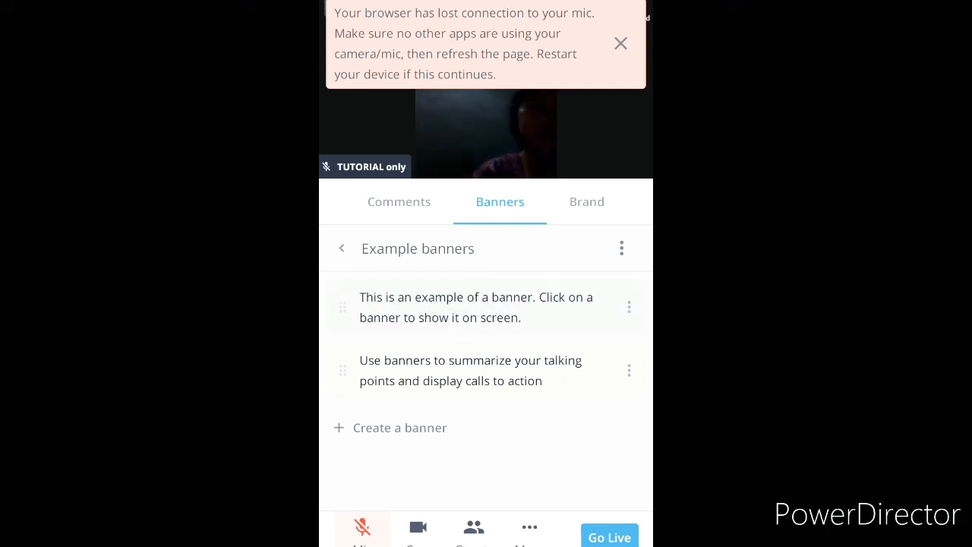
click(476, 307)
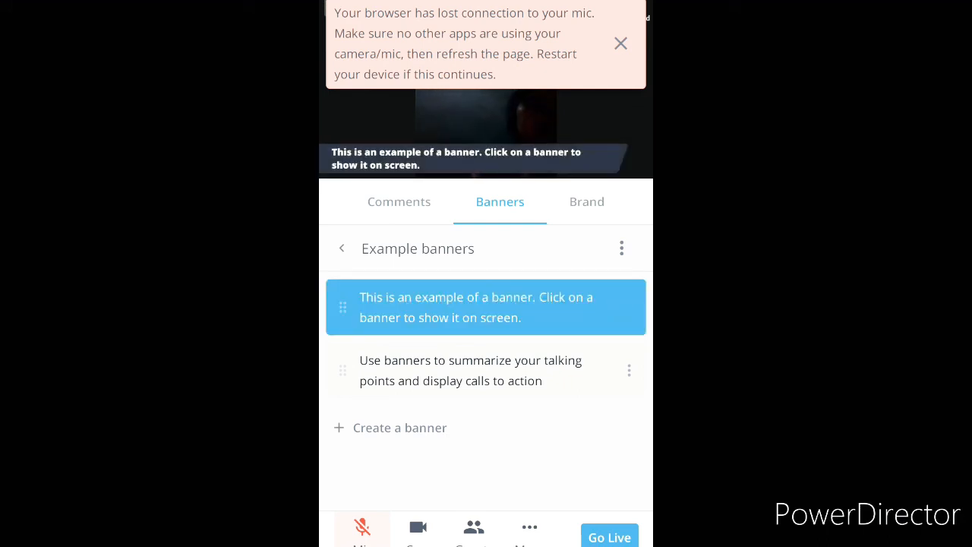
click(471, 370)
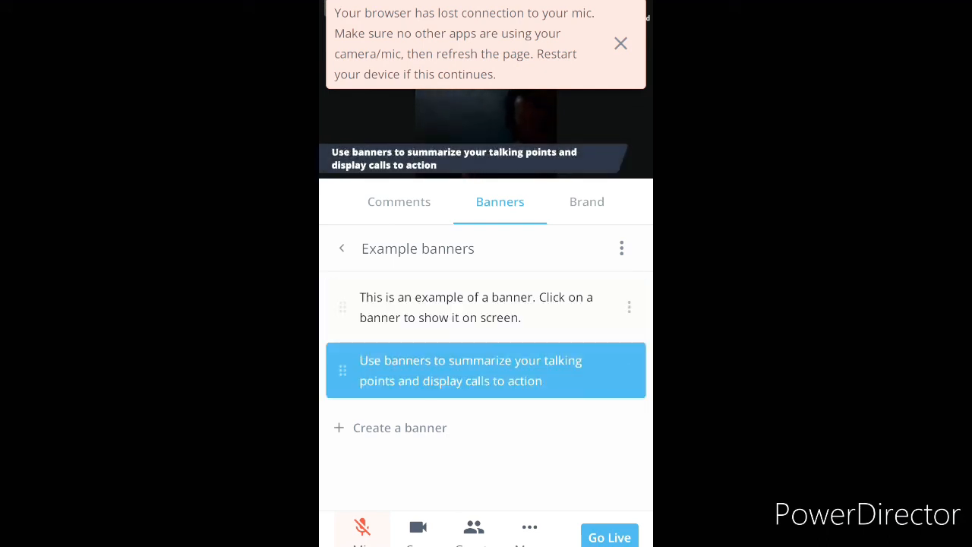
click(586, 201)
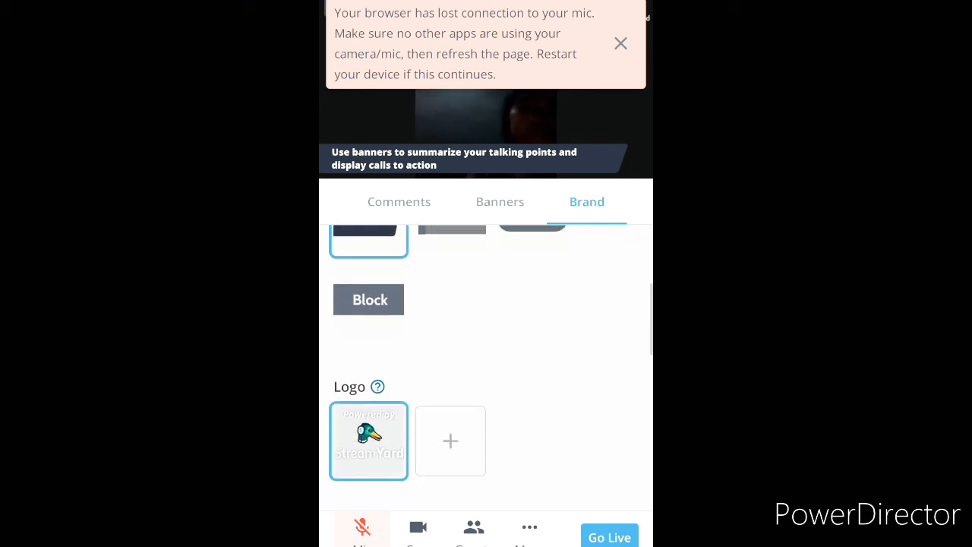
Play the Countdown video clip on the stream from the Brand tab.
scroll(down, 3)
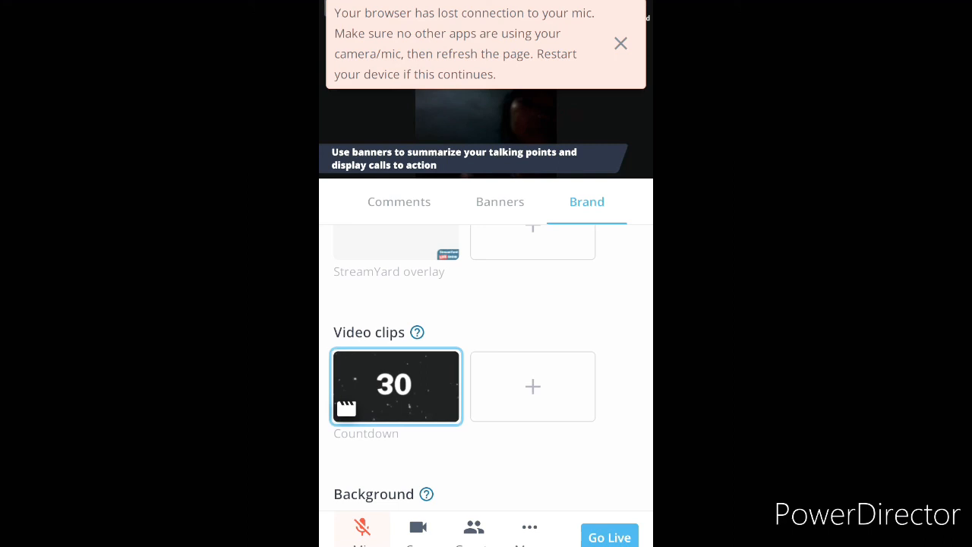
click(620, 43)
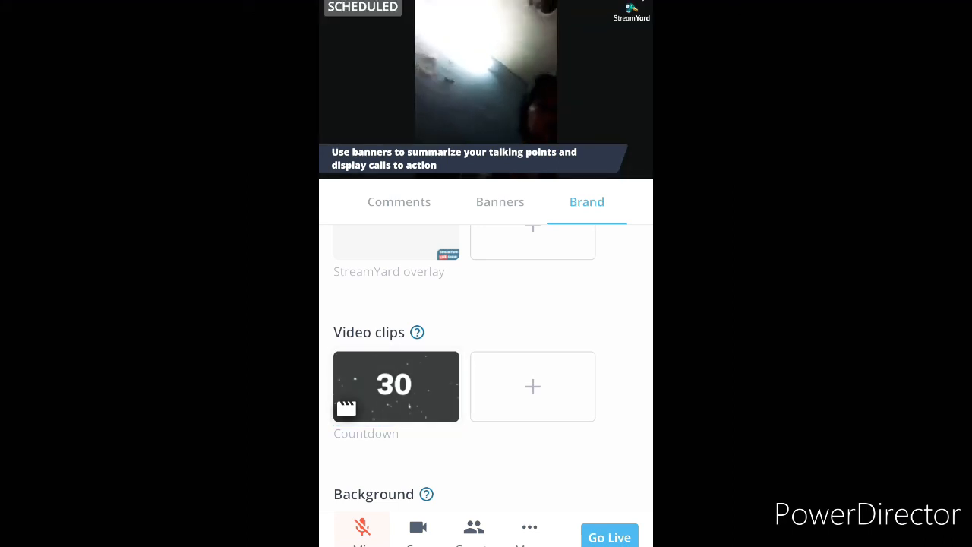
click(396, 386)
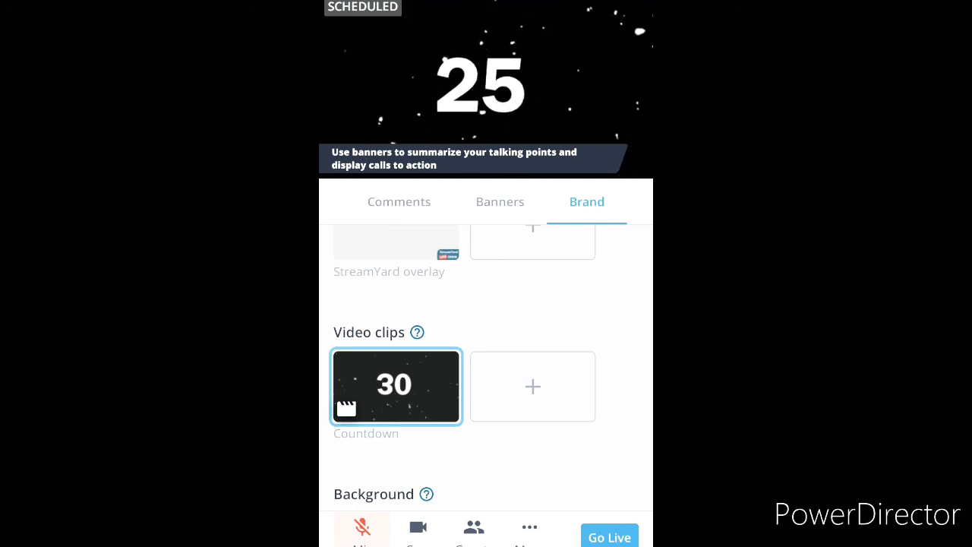
Scroll through the Theme, logo and Background options.
scroll(down, 3)
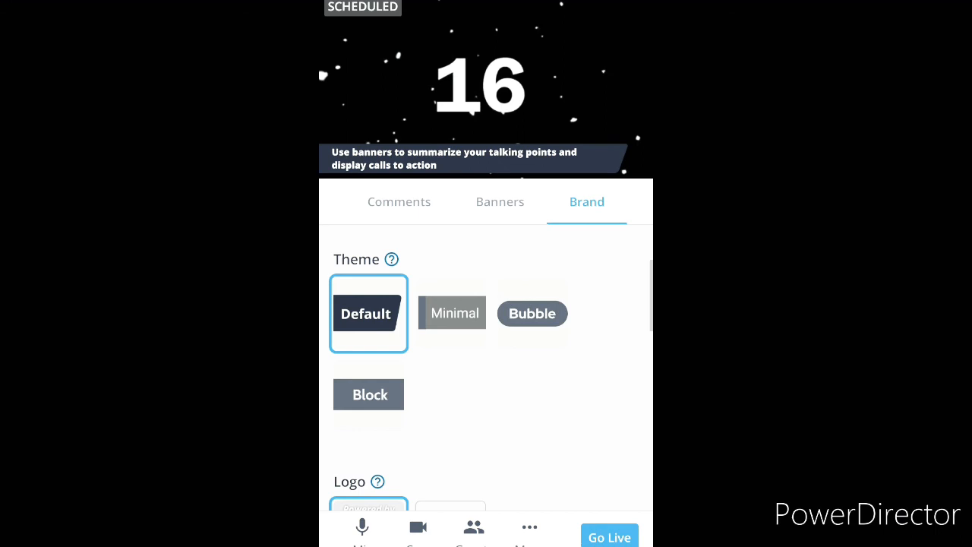
scroll(down, 3)
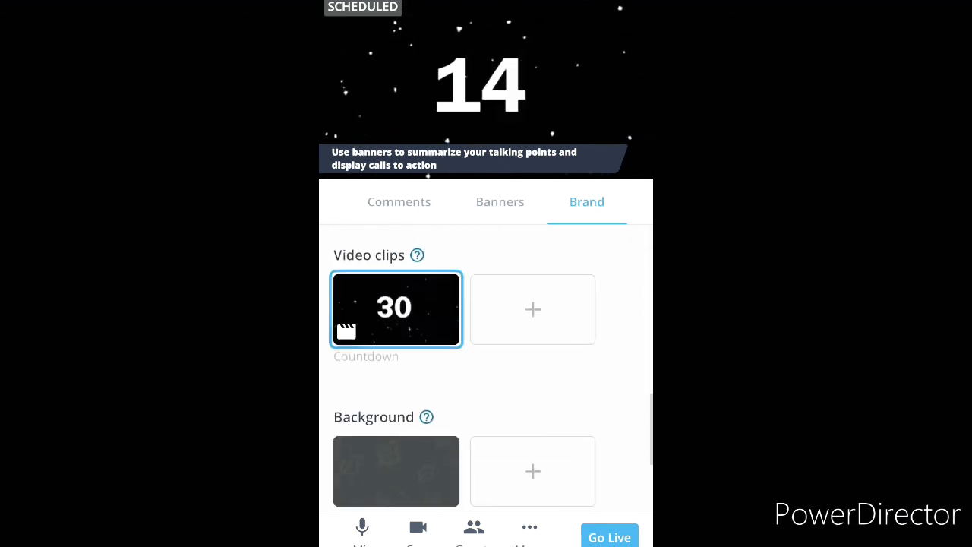
scroll(down, 3)
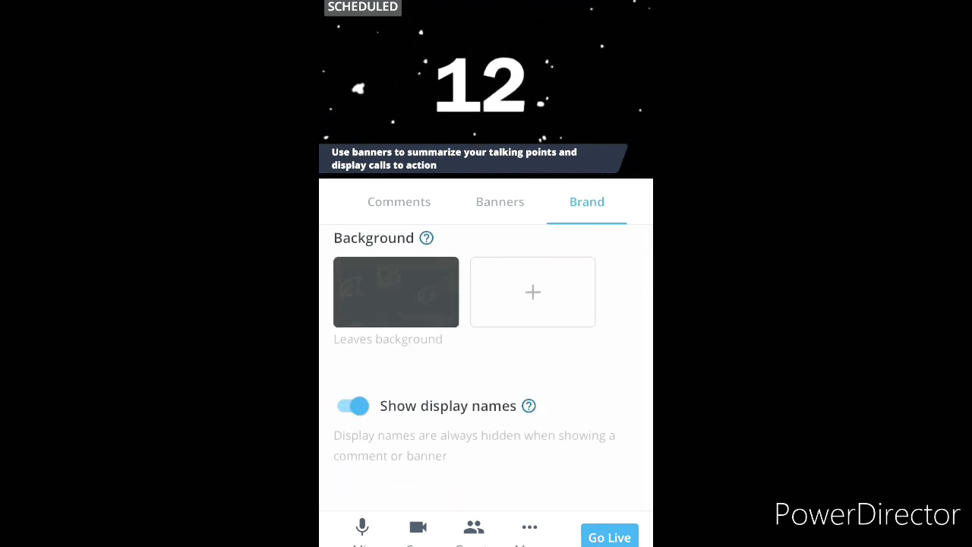